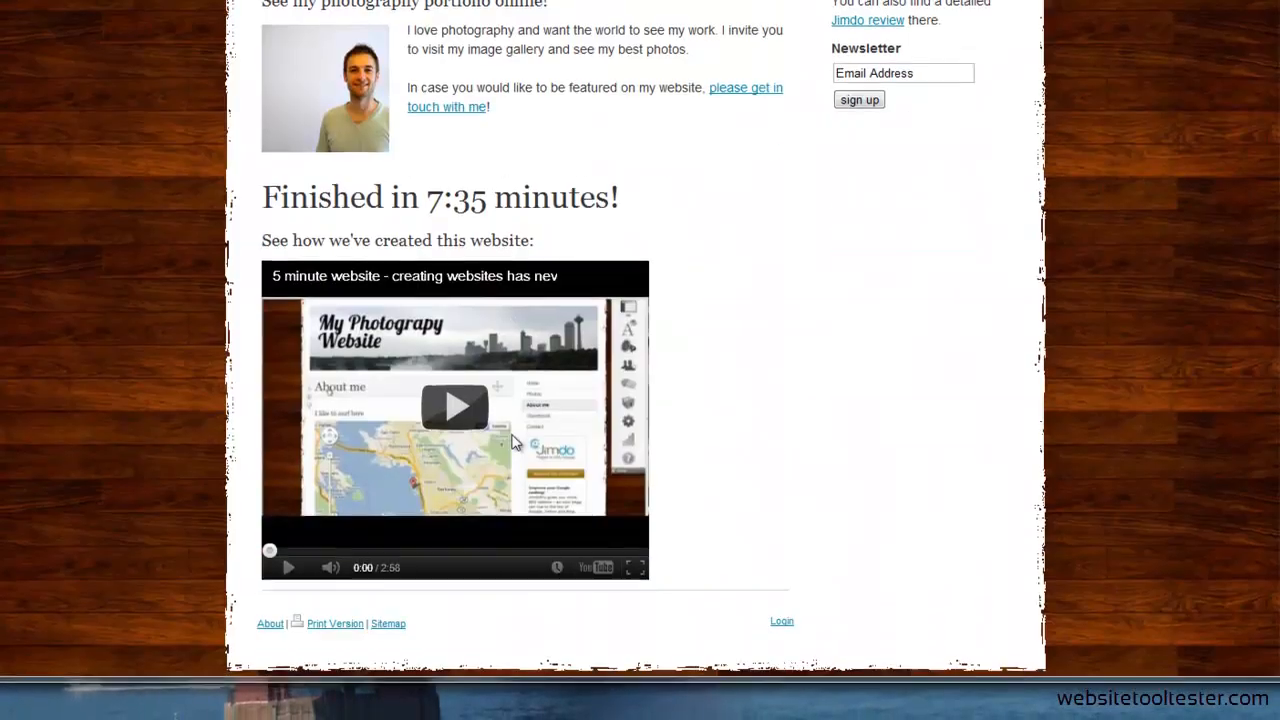
# Step: Log in from the page footer to open the photography site in edit mode
pyautogui.click(781, 621)
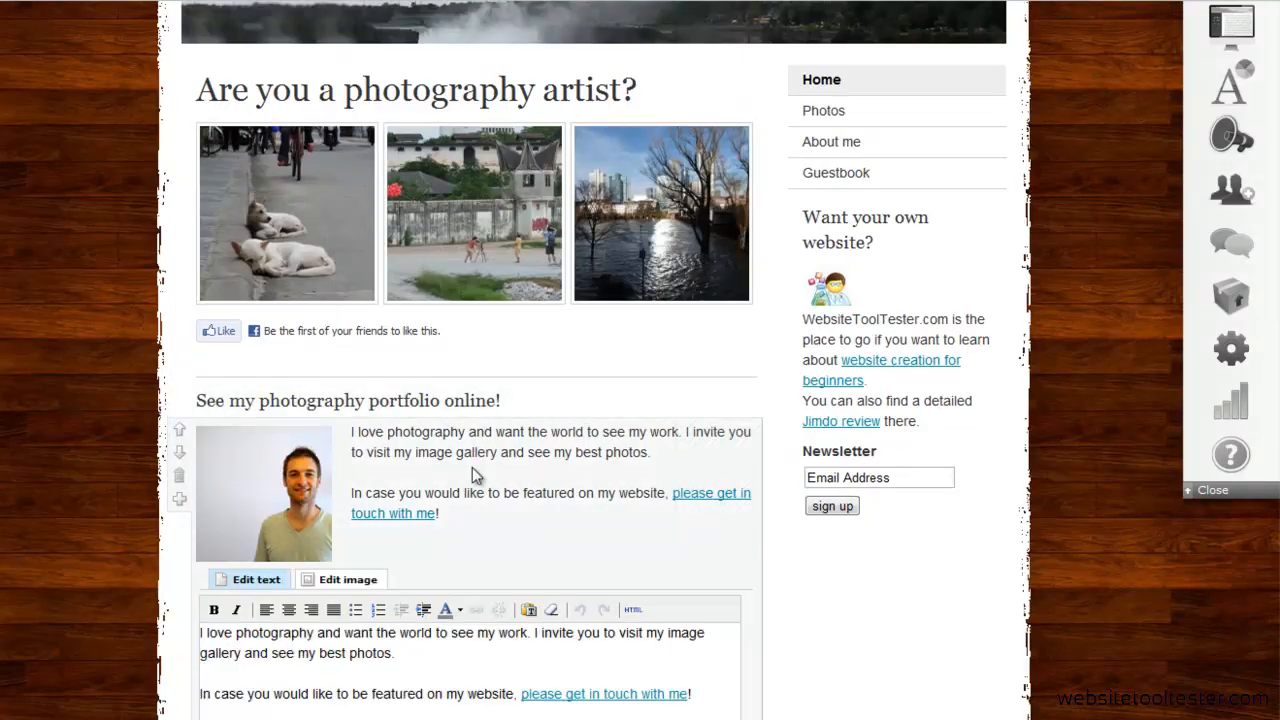
# Step: Check the portfolio block's text colour choices, then switch to editing its portrait photo
pyautogui.scroll(-3)
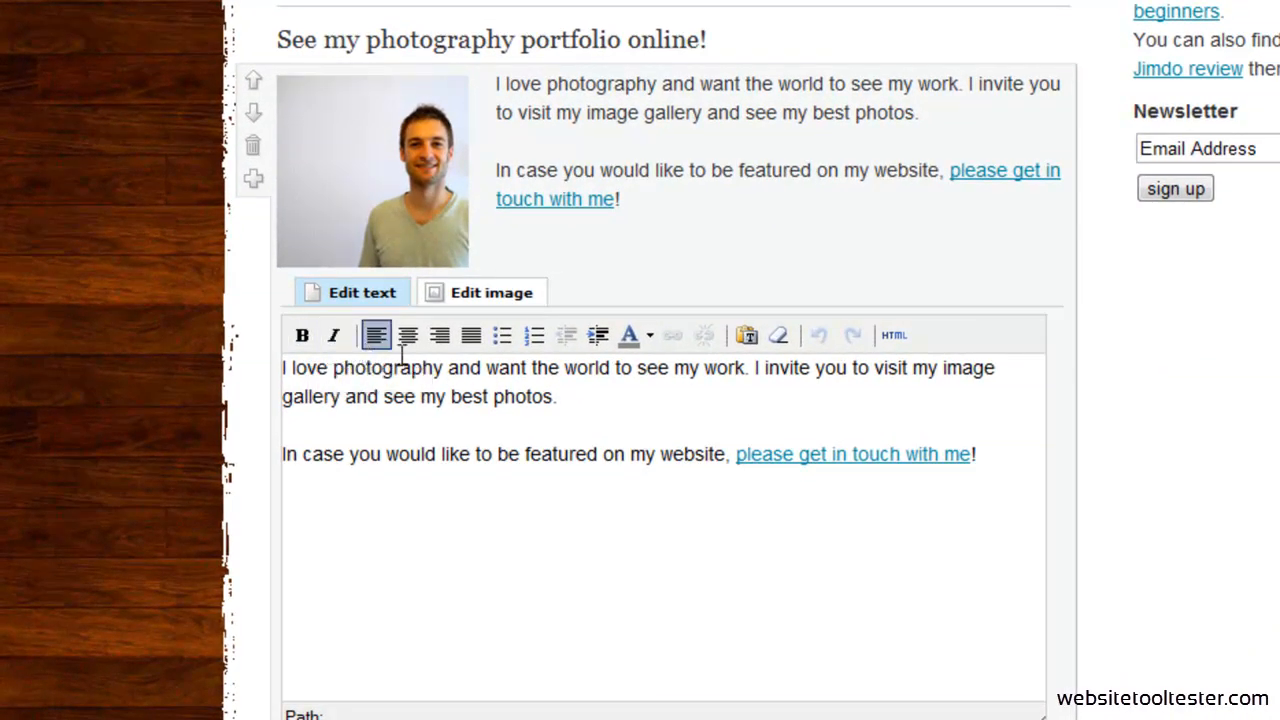
pyautogui.click(650, 335)
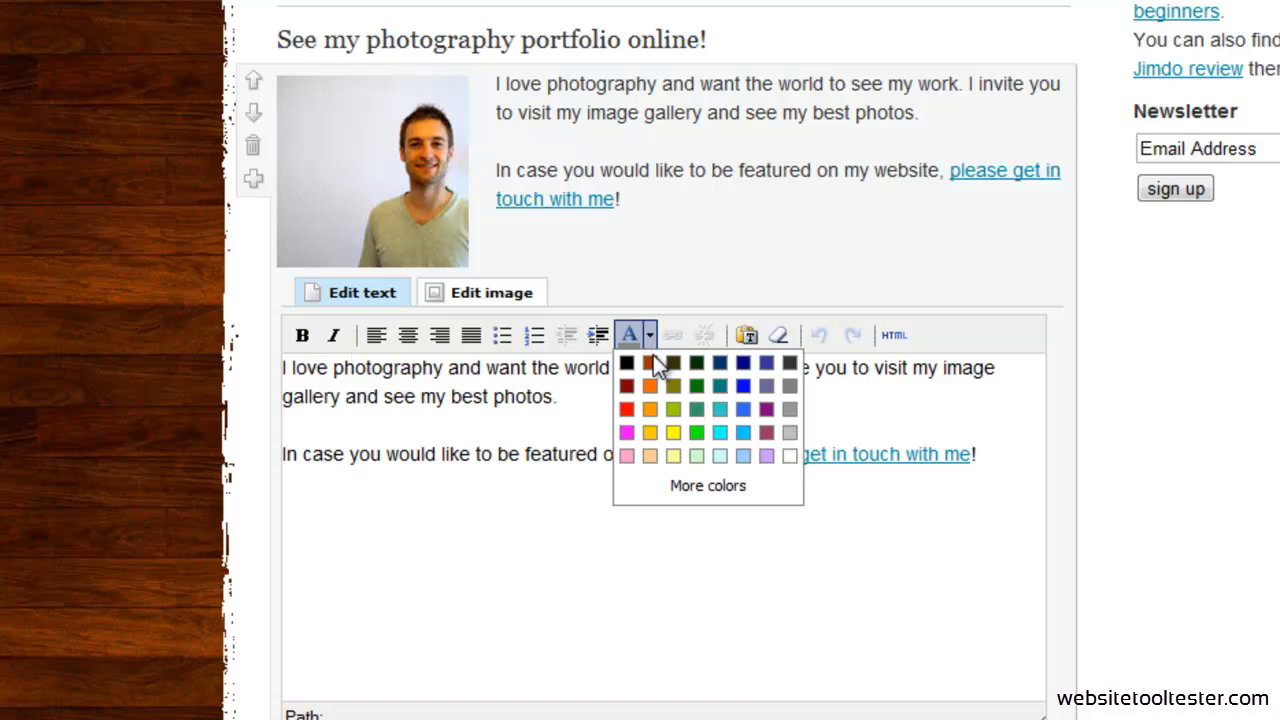
pyautogui.click(492, 292)
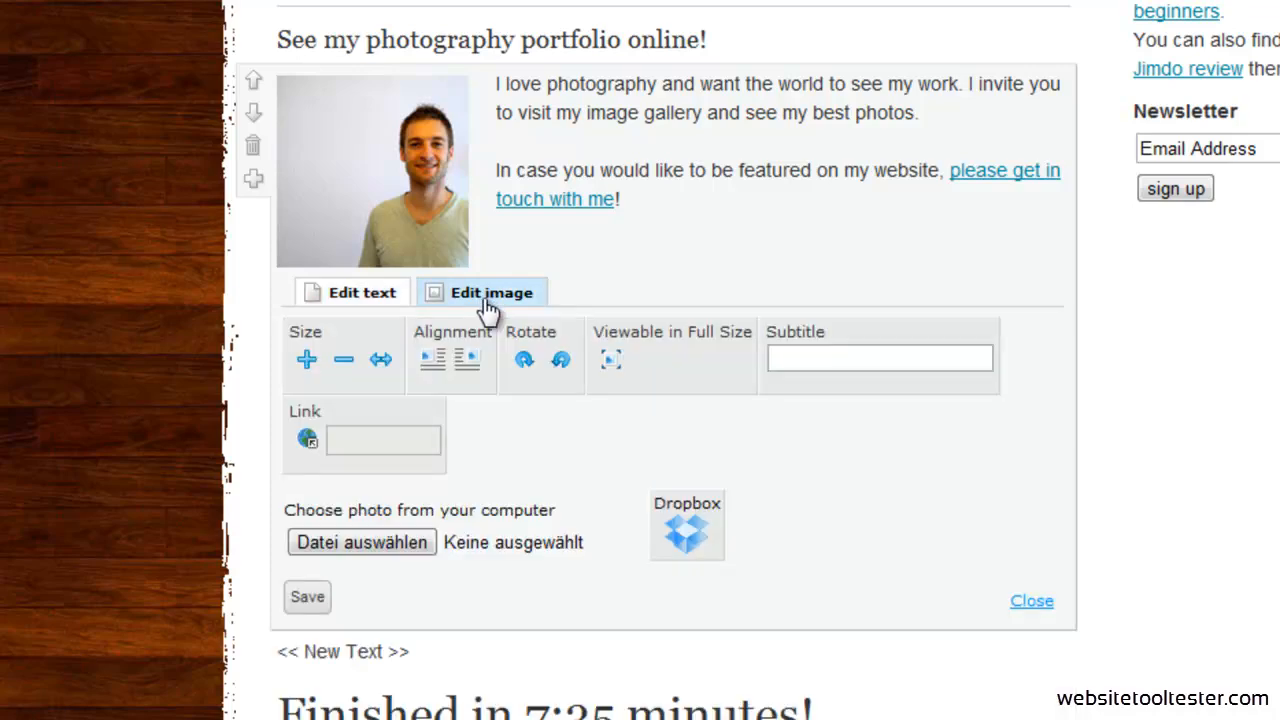
pyautogui.click(362, 542)
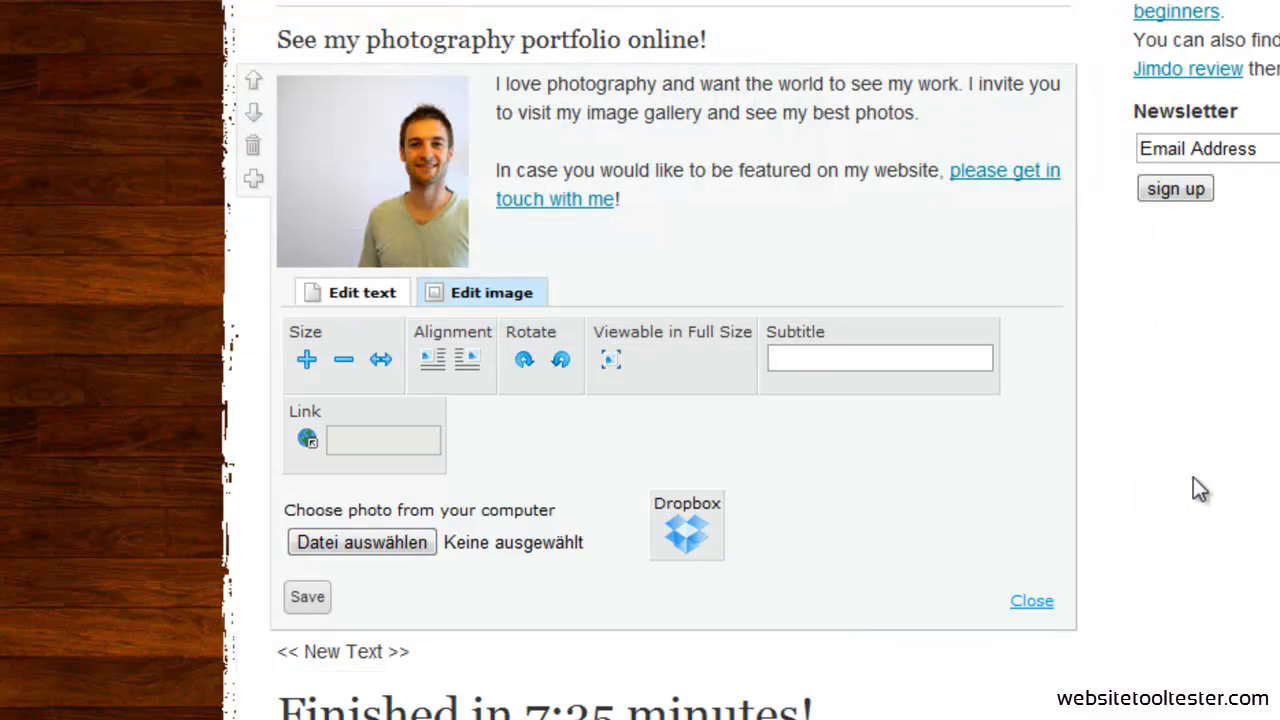
# Step: Show the list of addable content elements beneath the video block
pyautogui.click(1030, 600)
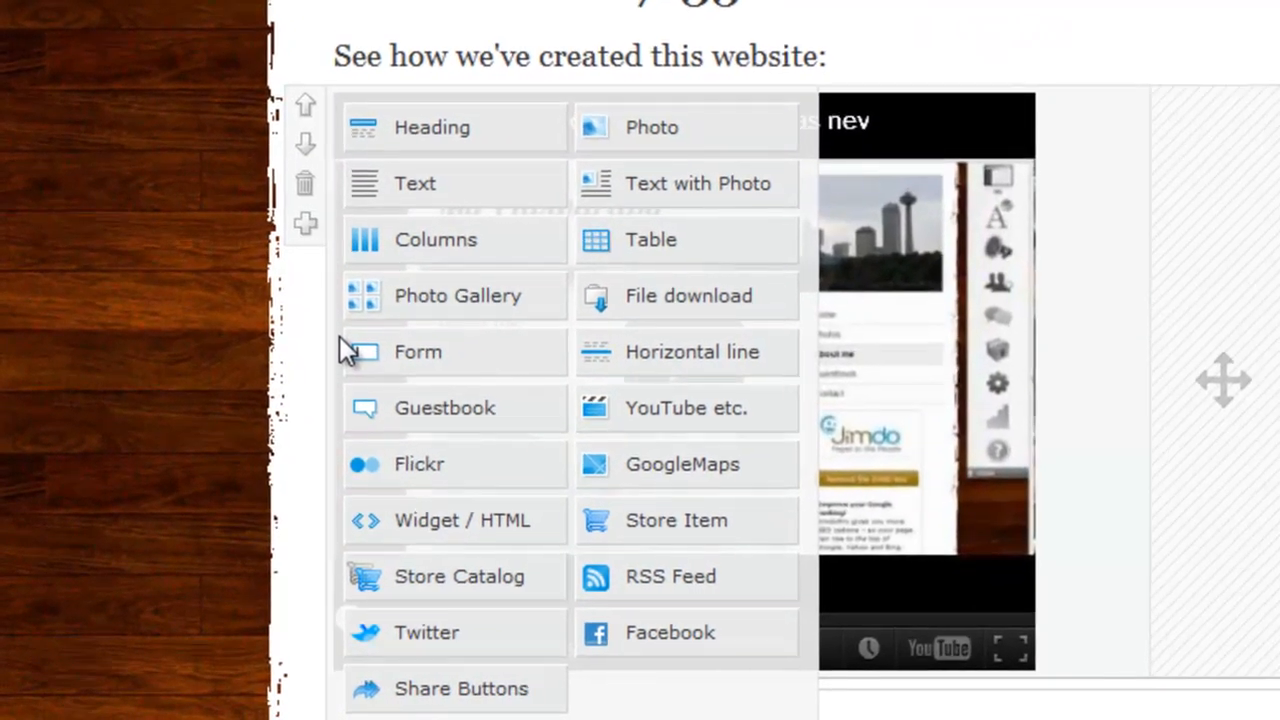
pyautogui.moveTo(565, 305)
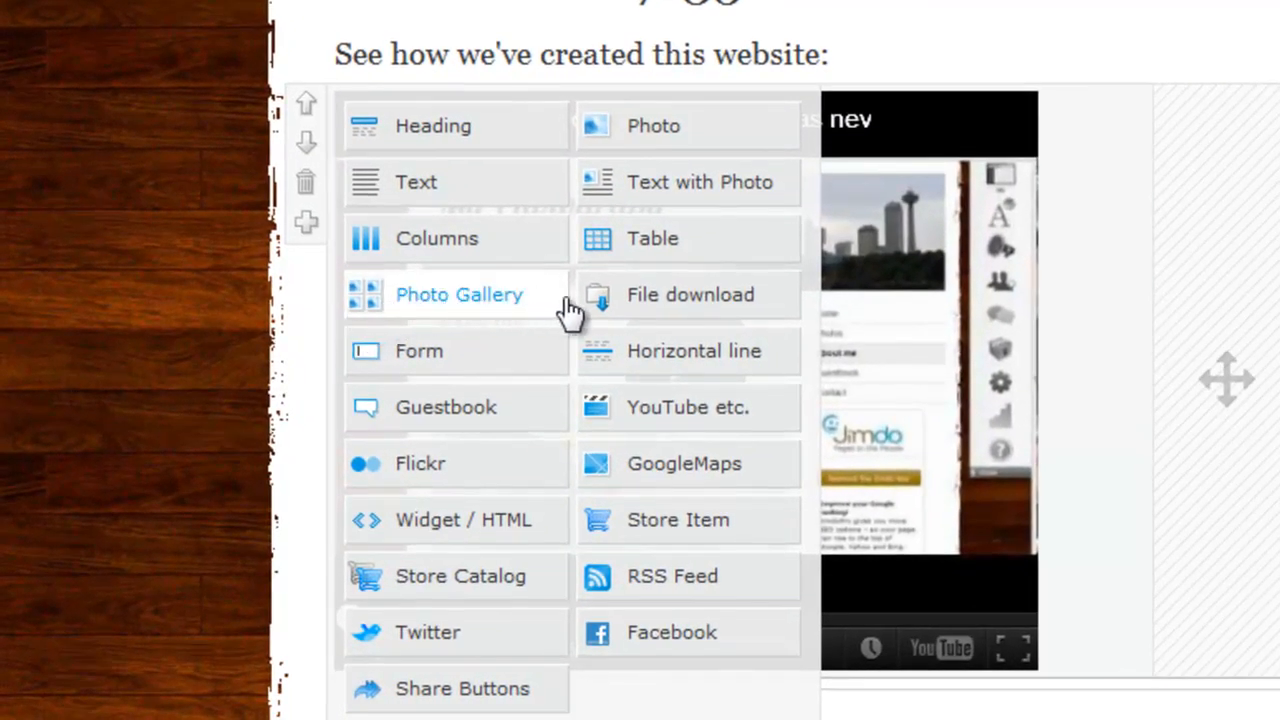
pyautogui.moveTo(780, 305)
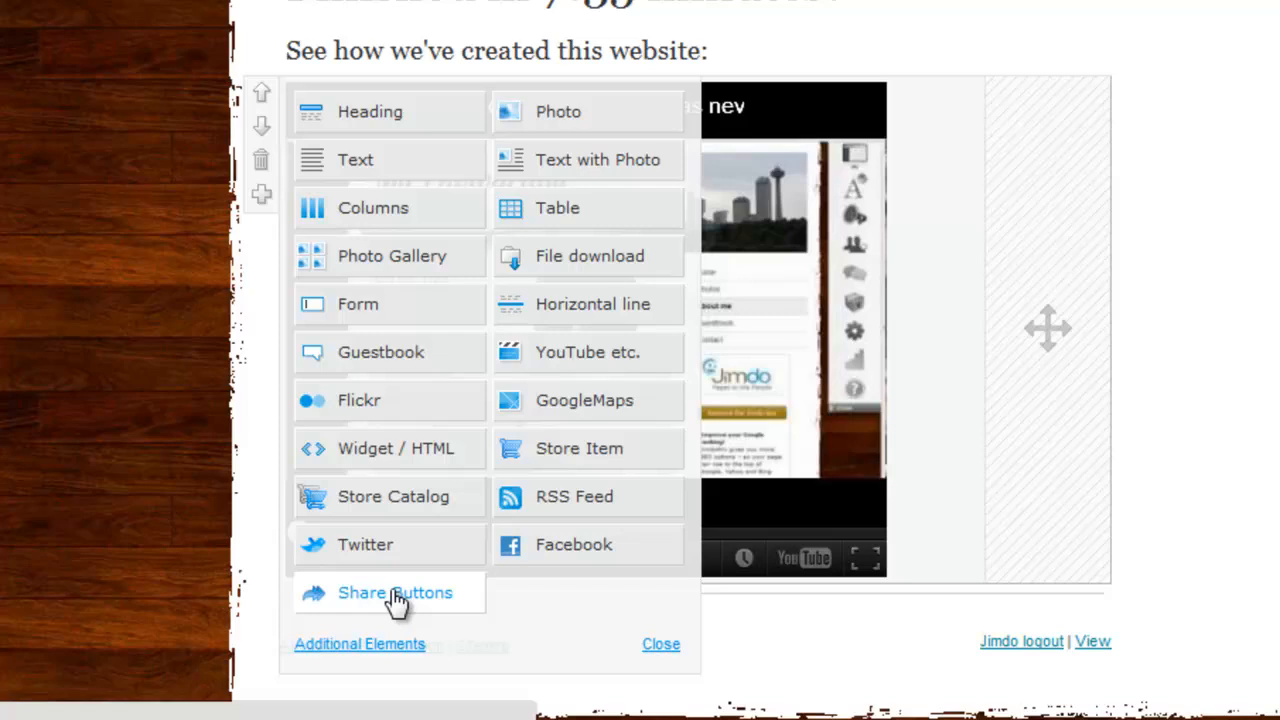
# Step: Add a share-buttons element with Reddit ticked alongside Facebook, Twitter, Digg and StumbleUpon, and save
pyautogui.click(394, 593)
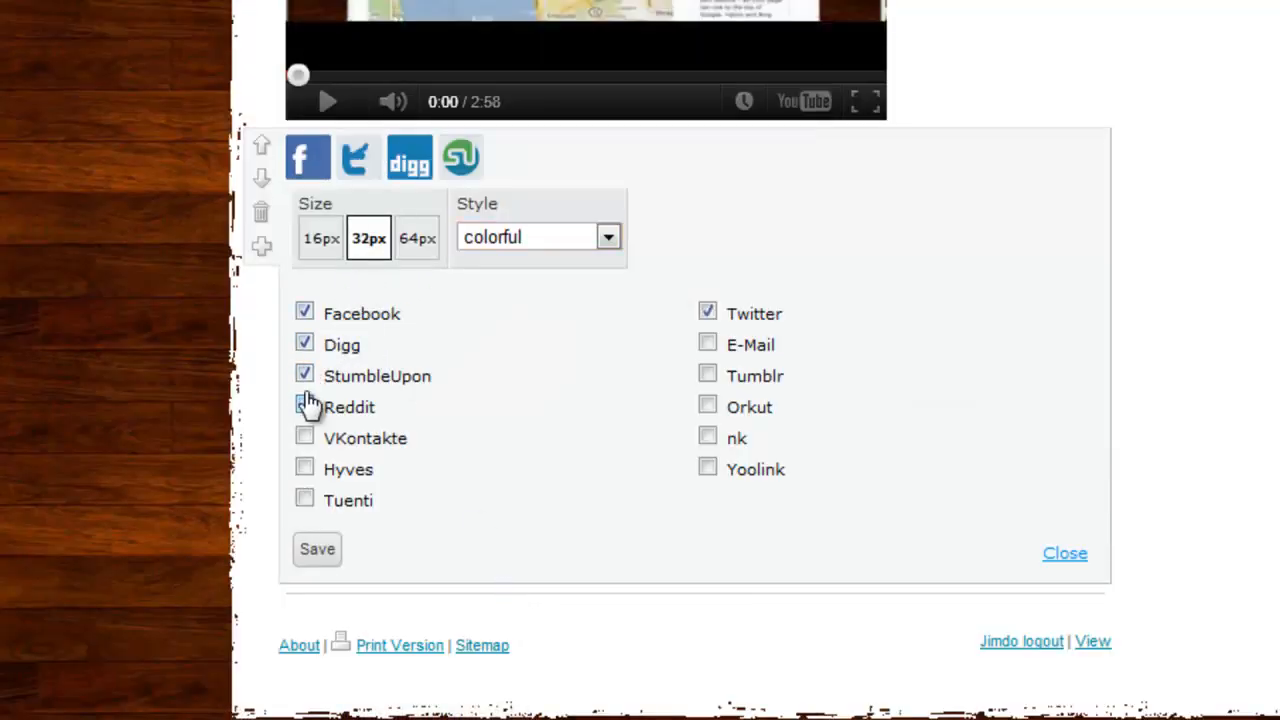
pyautogui.click(304, 407)
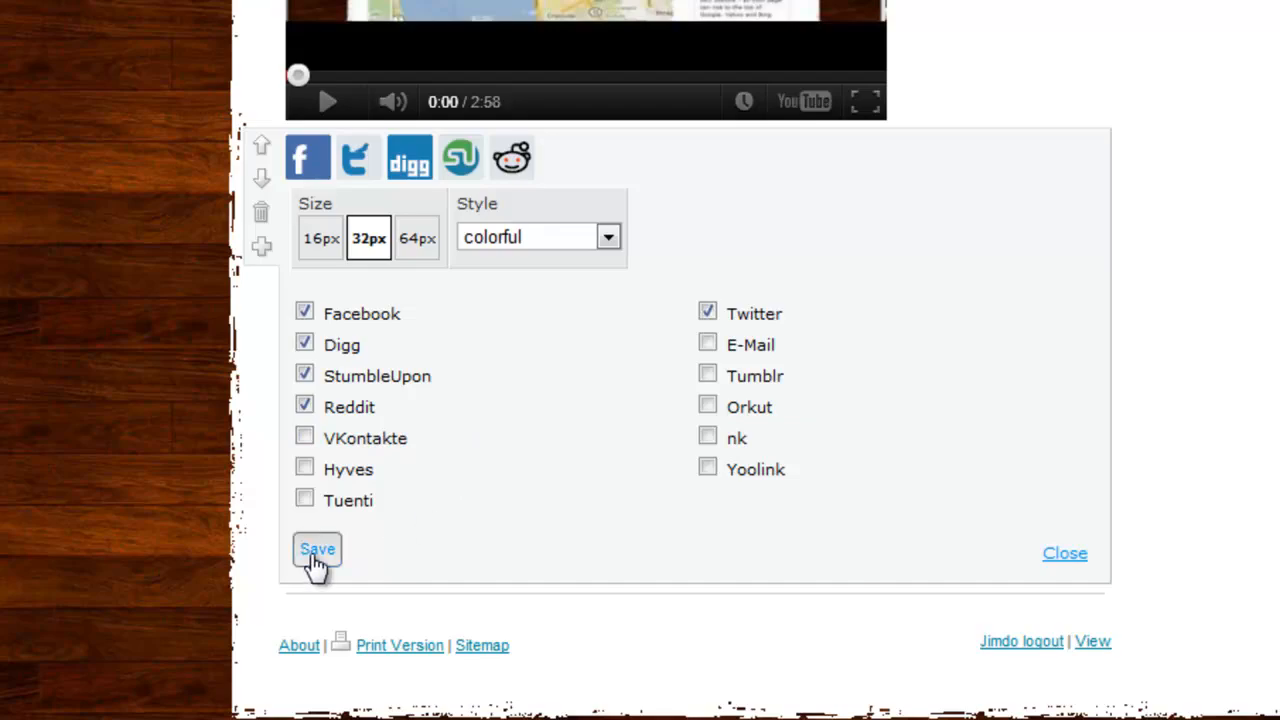
pyautogui.click(317, 549)
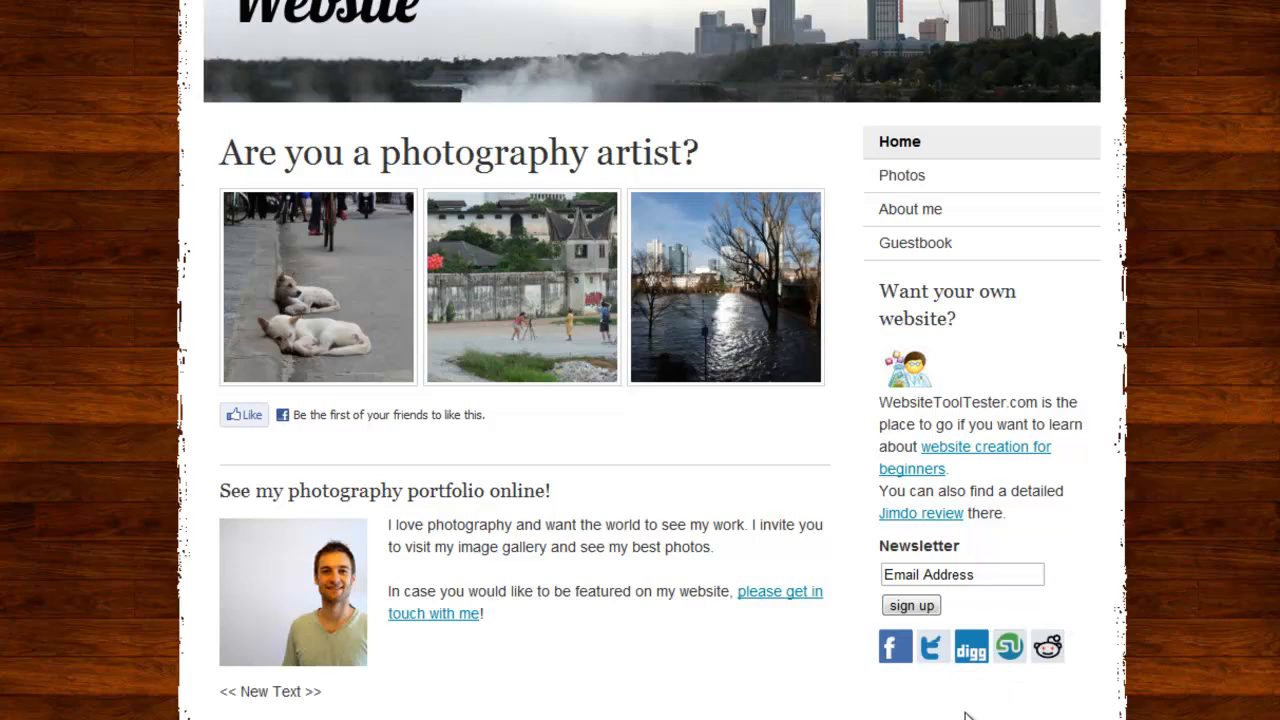
pyautogui.click(901, 175)
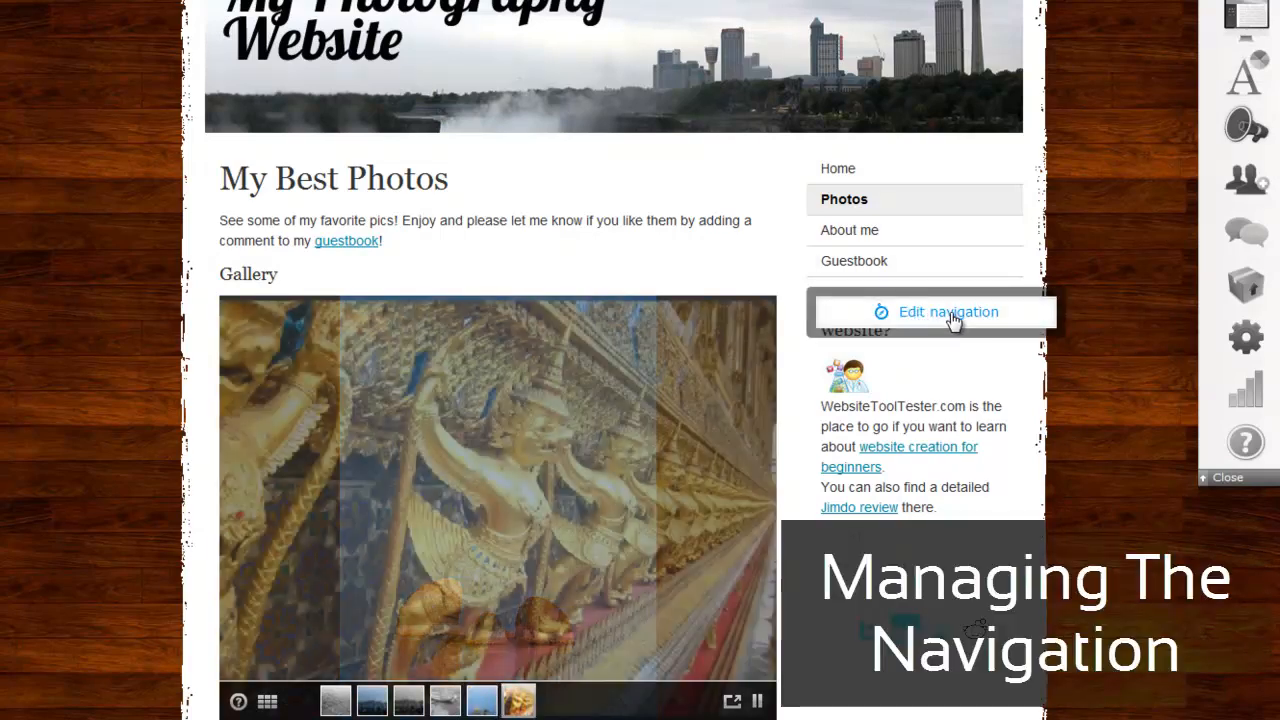
# Step: Nest About me under Photos, and Contact, Forum and Guestbook under About me
pyautogui.click(947, 311)
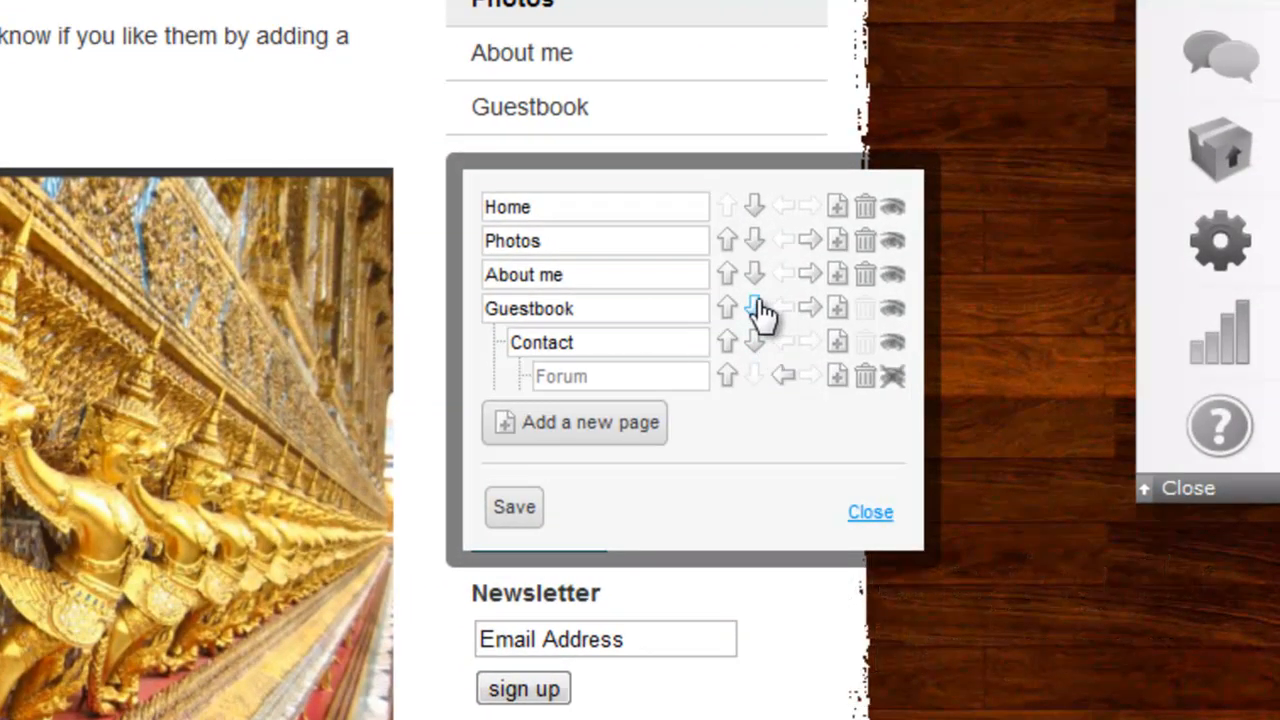
pyautogui.click(755, 308)
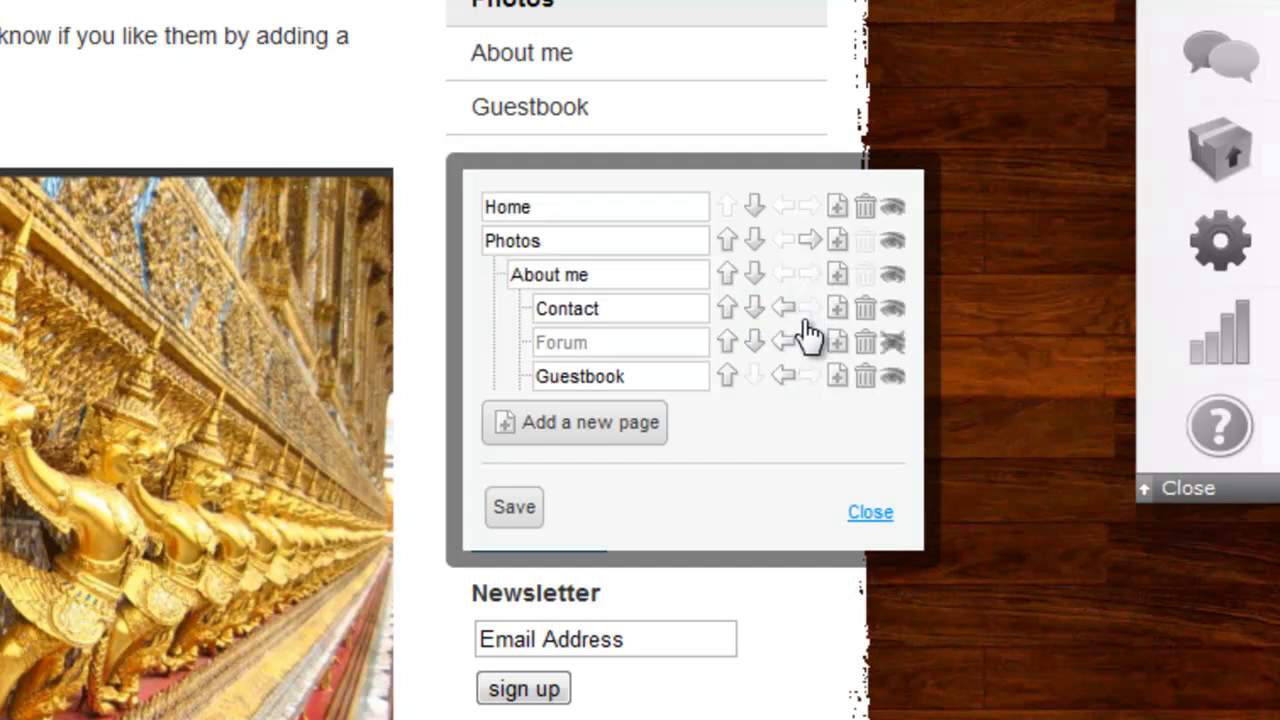
pyautogui.moveTo(798, 454)
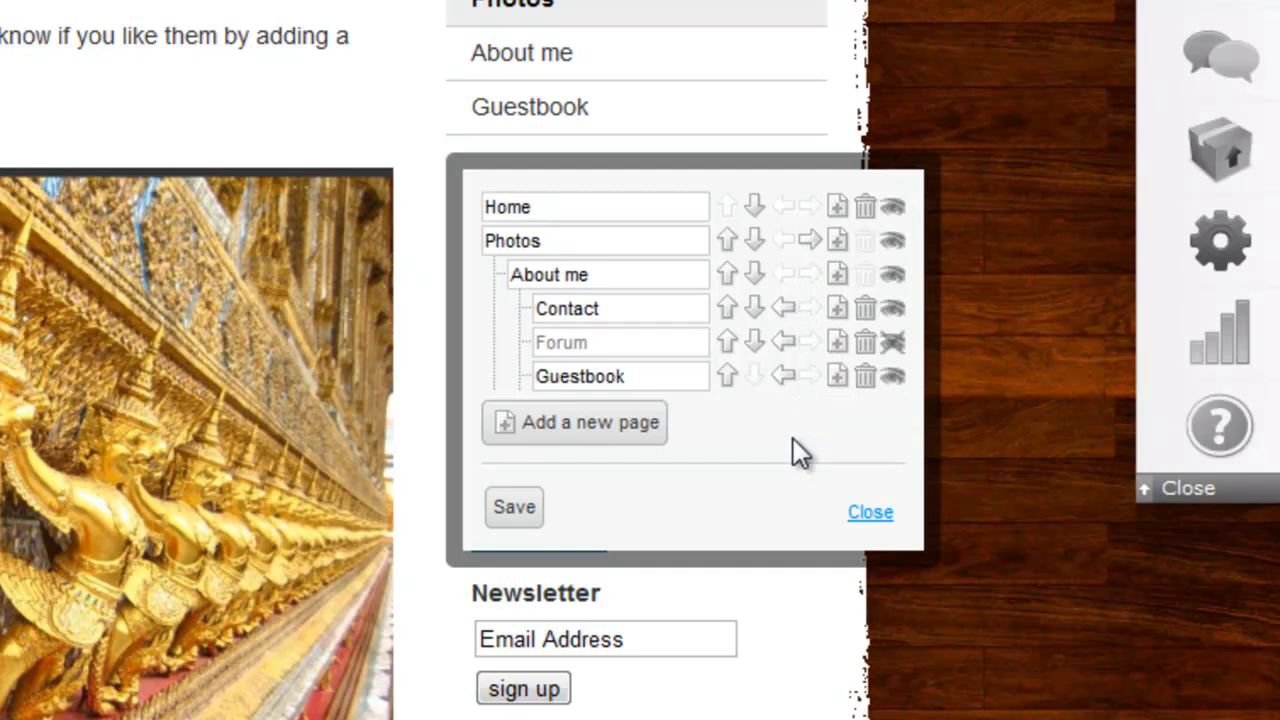
pyautogui.moveTo(947, 358)
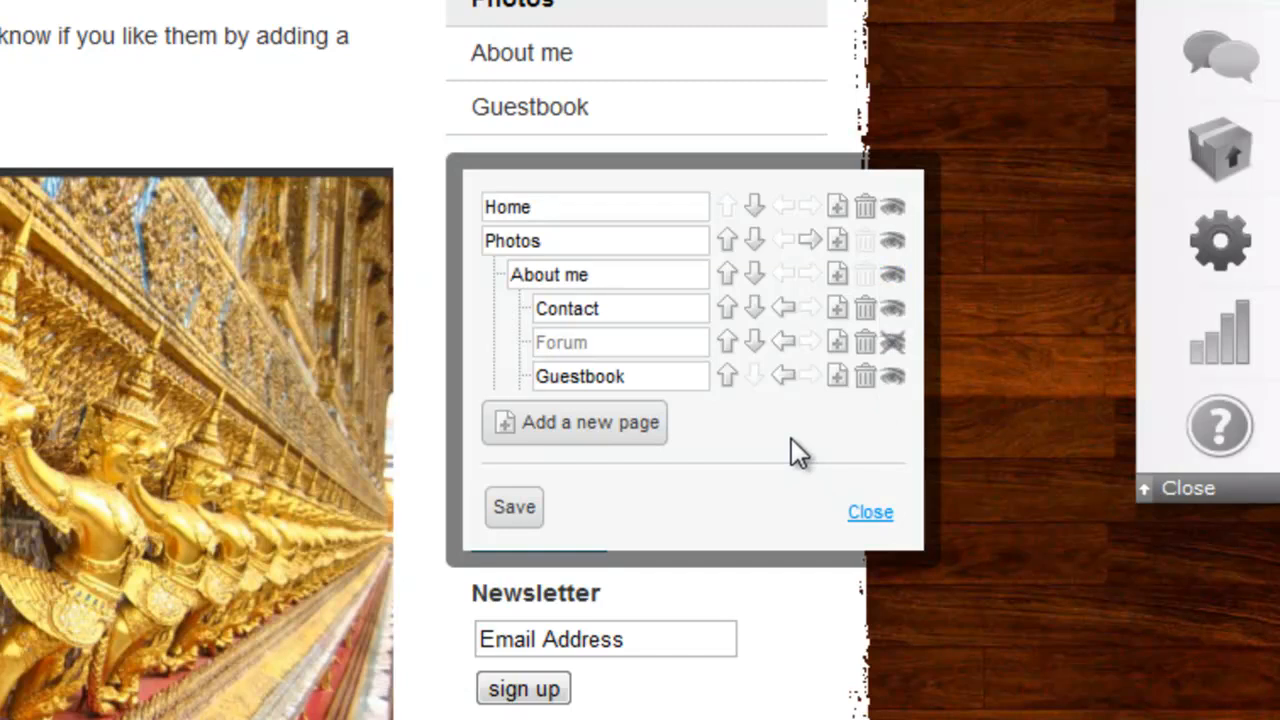
pyautogui.moveTo(610, 447)
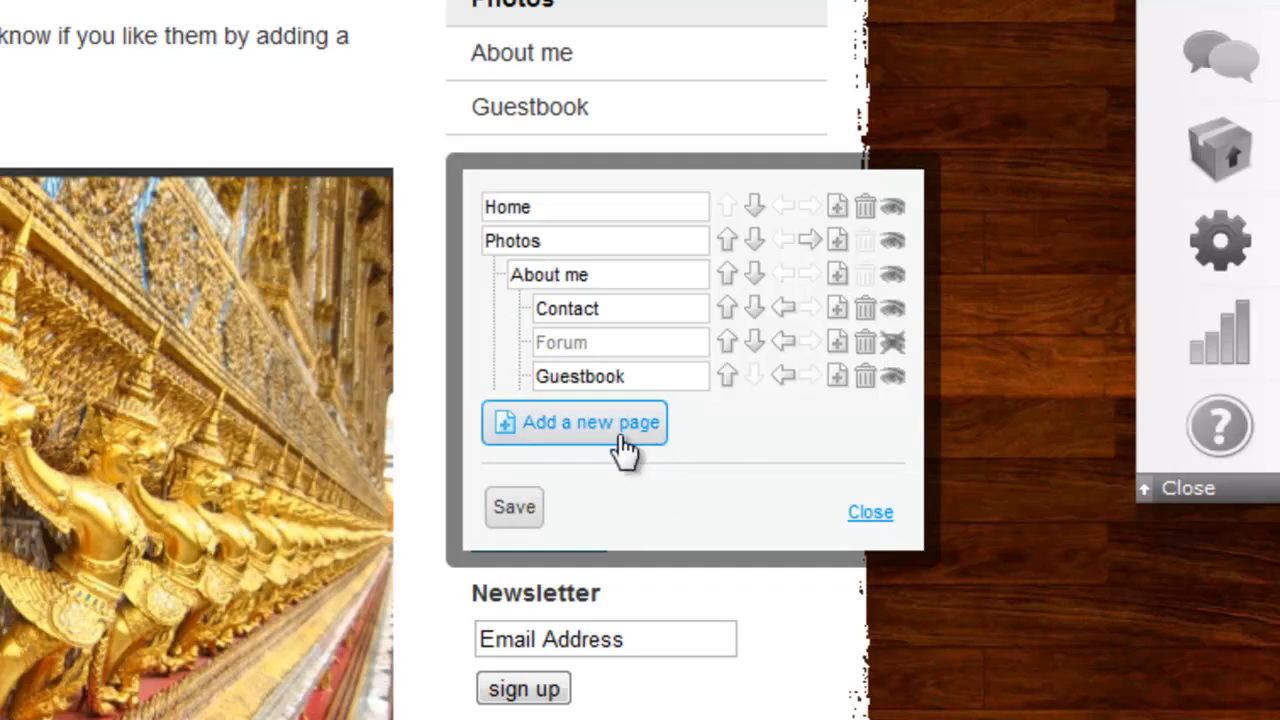
pyautogui.click(574, 422)
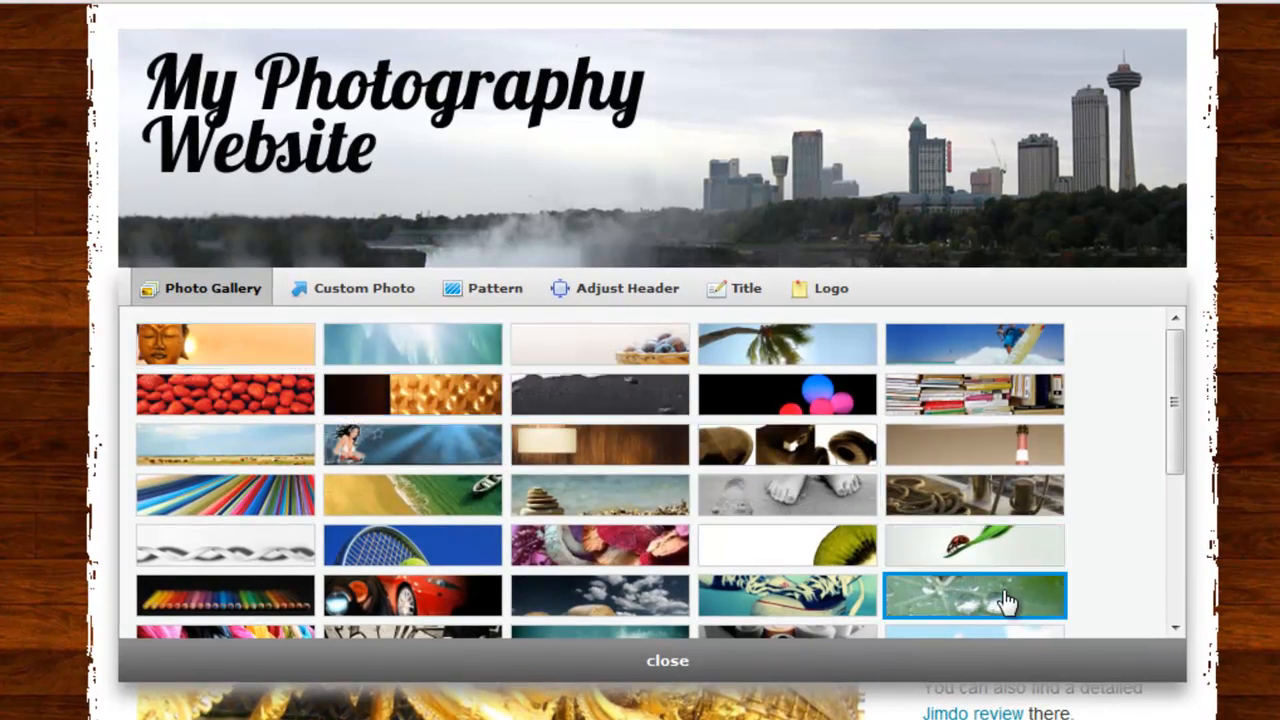
# Step: In the header's Logo tab, slide the horizontal logo position toward the left over the title
pyautogui.click(364, 288)
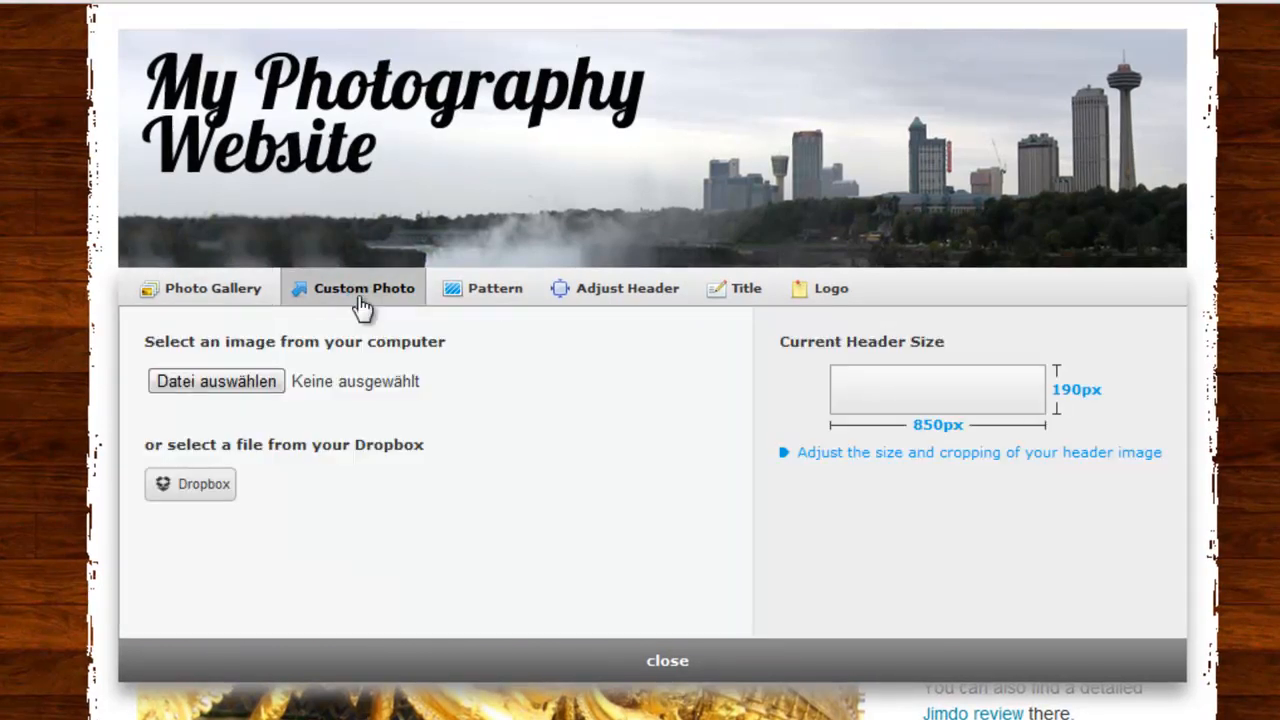
pyautogui.moveTo(850, 392)
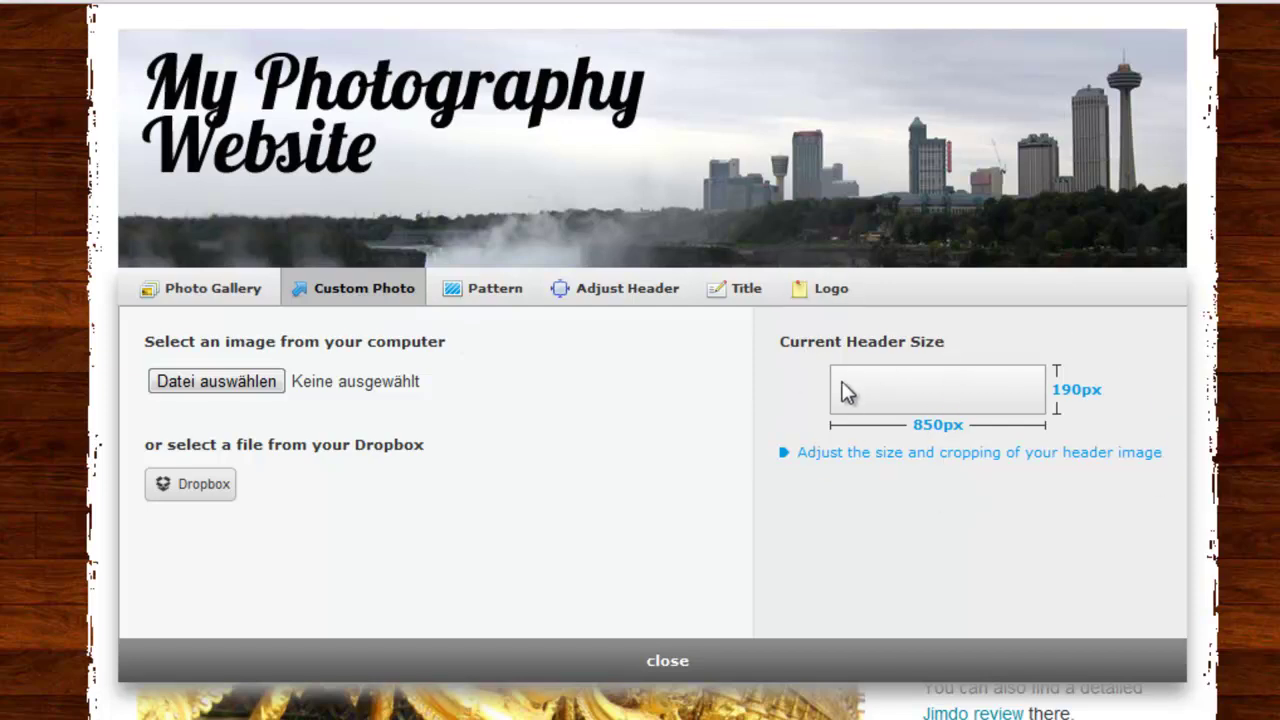
pyautogui.moveTo(881, 494)
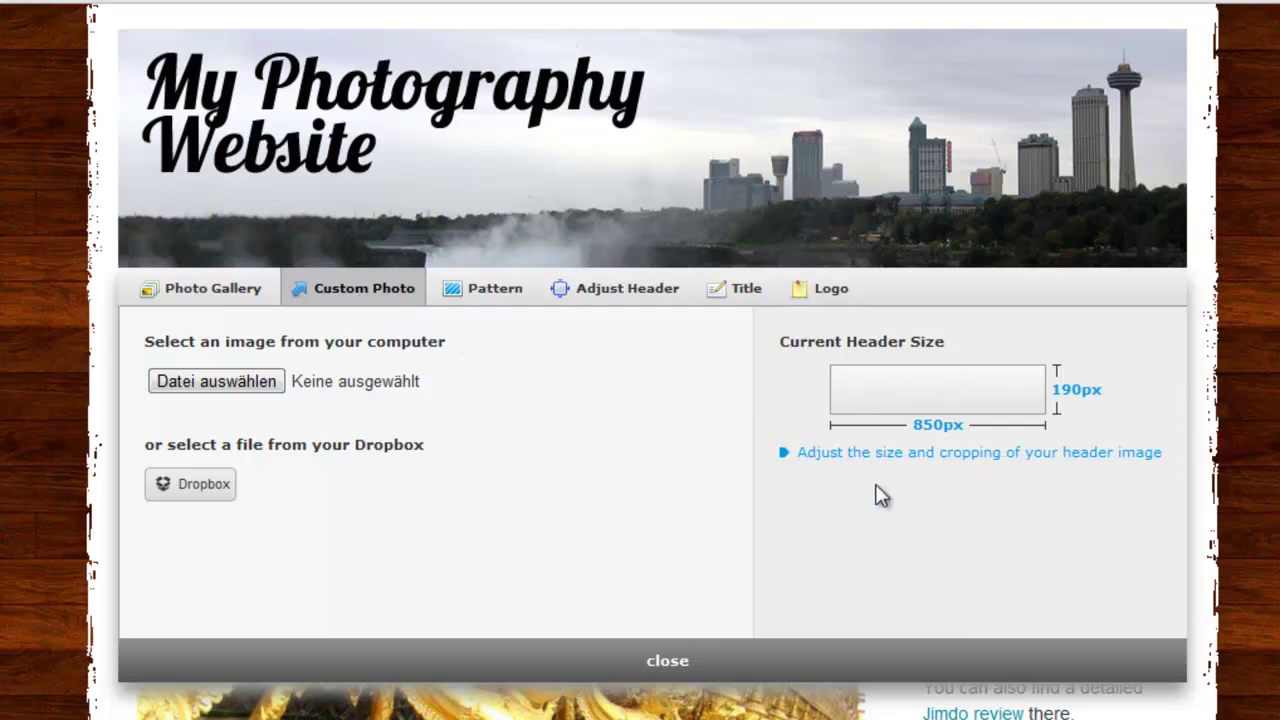
pyautogui.moveTo(505, 345)
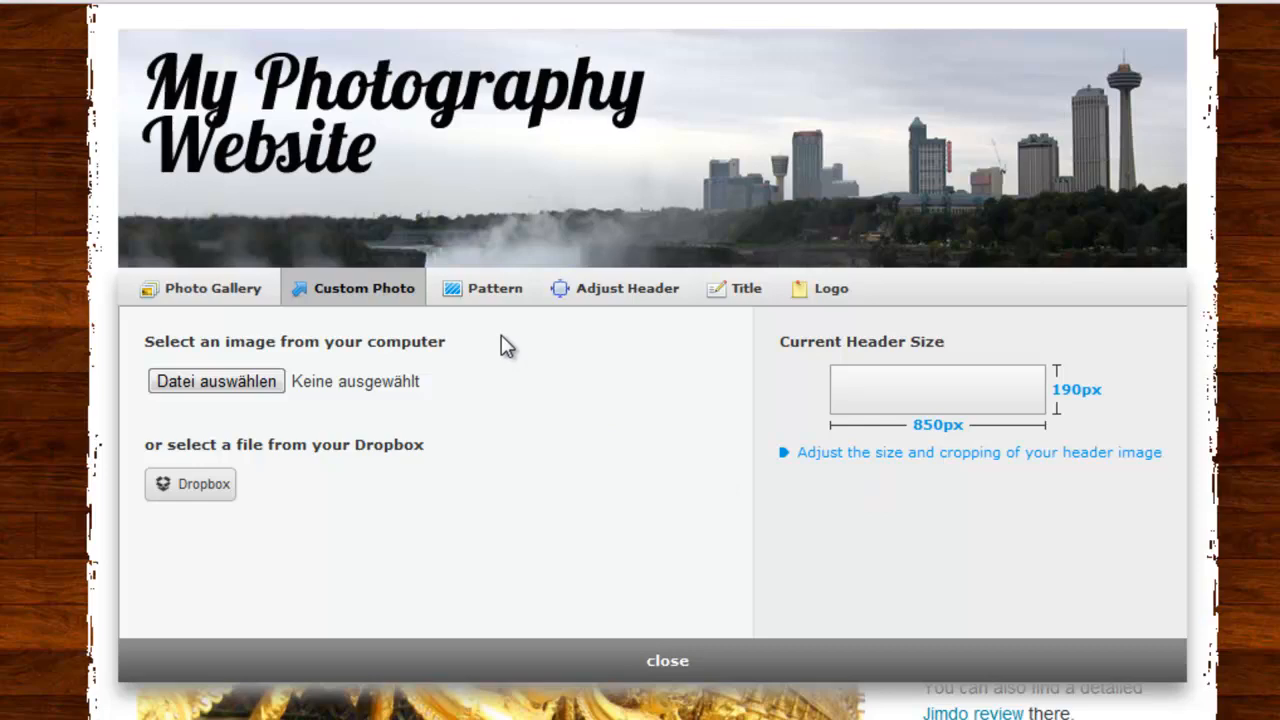
pyautogui.click(831, 288)
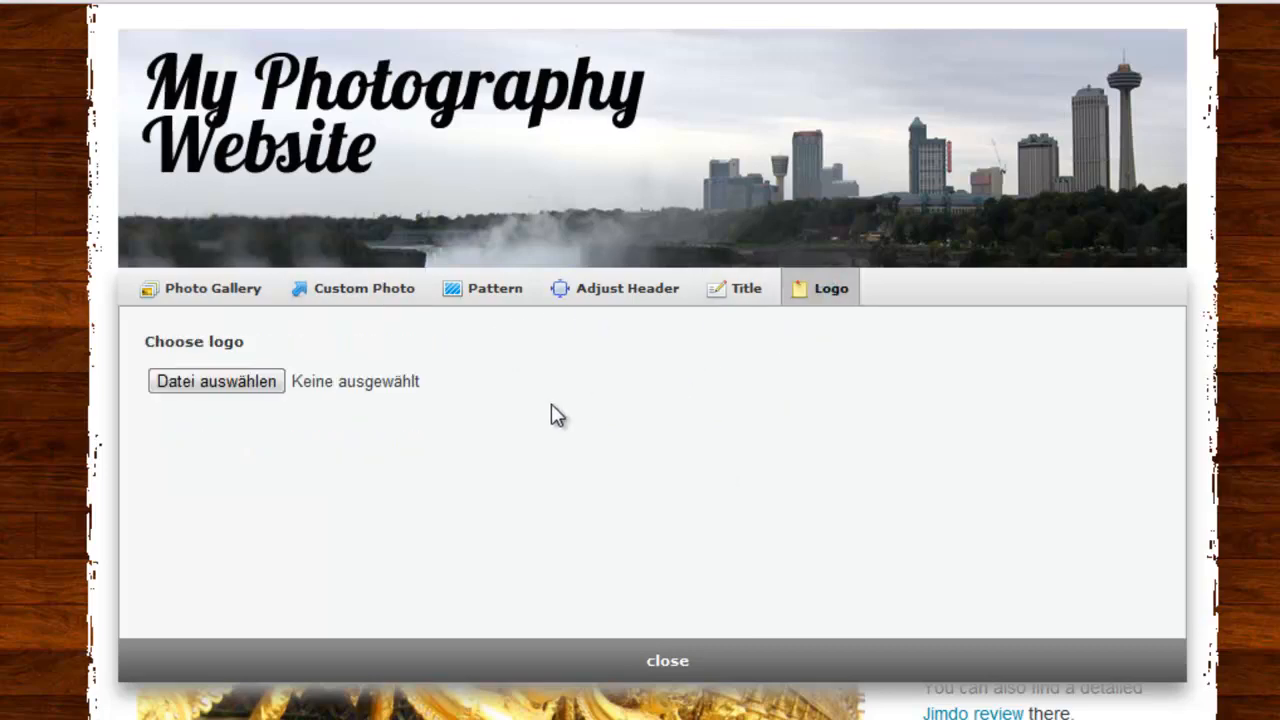
pyautogui.click(215, 381)
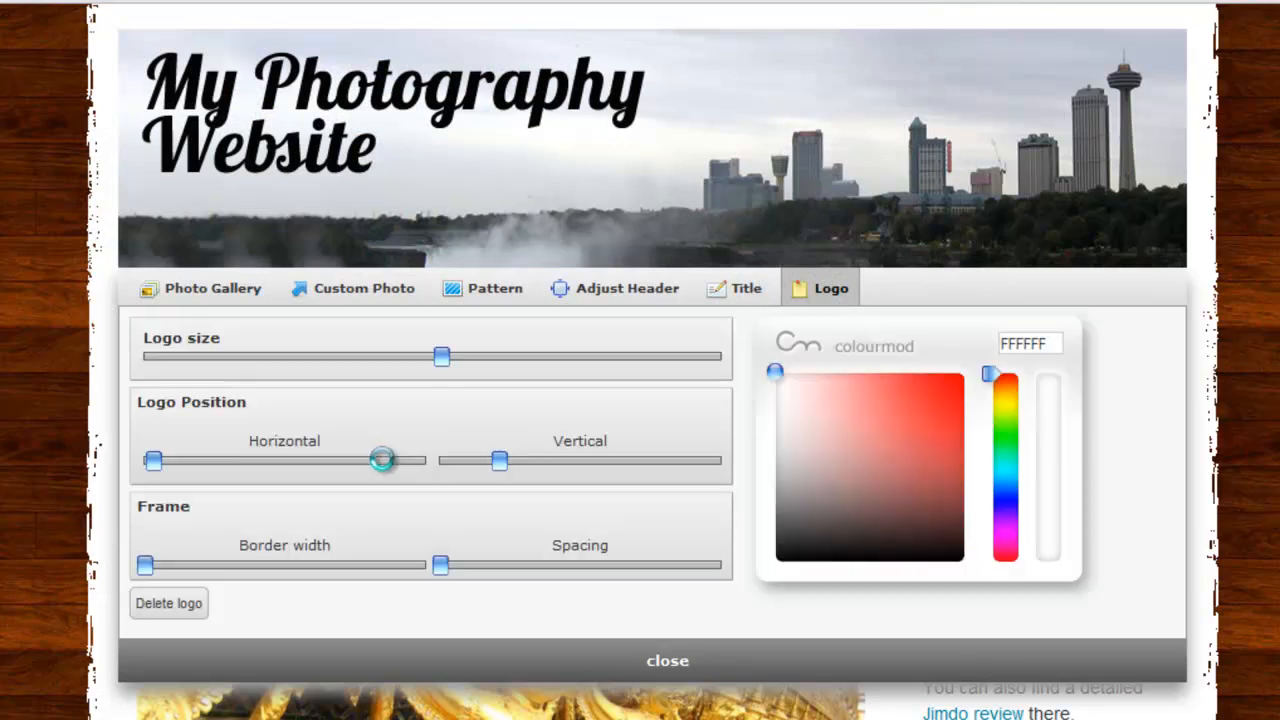
pyautogui.moveTo(382, 460); pyautogui.dragTo(152, 460)
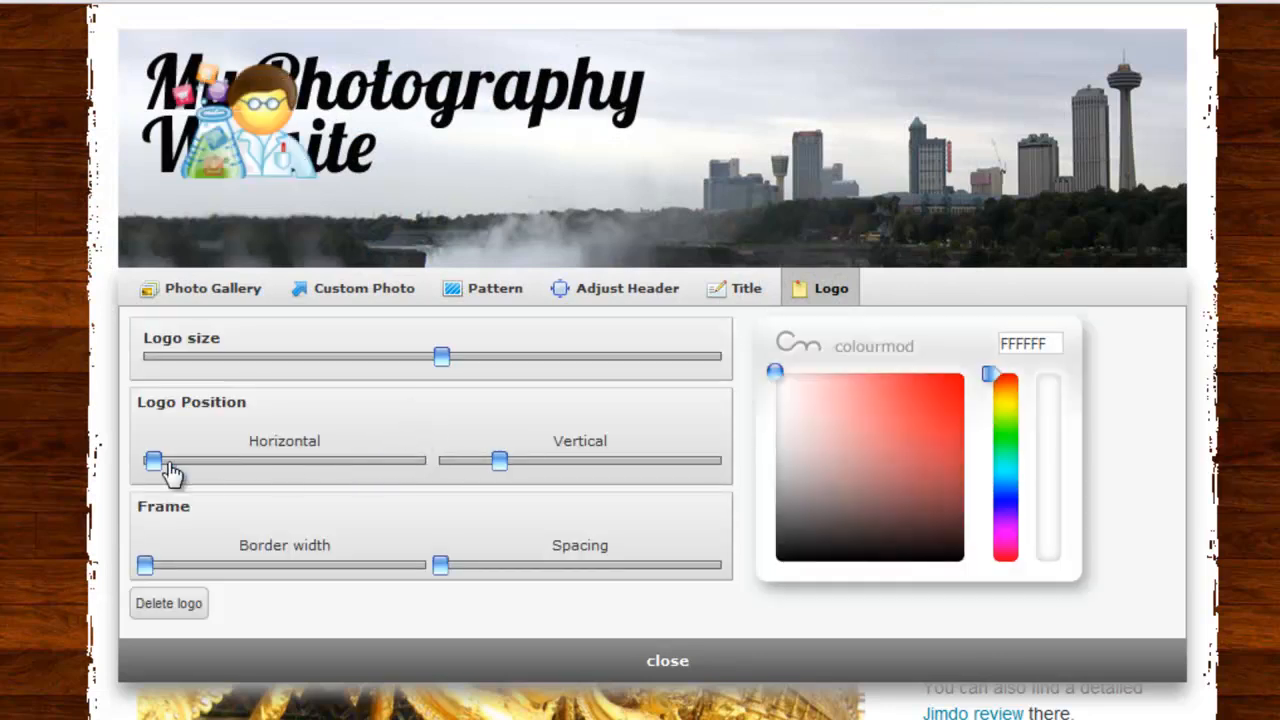
pyautogui.moveTo(152, 461); pyautogui.dragTo(307, 461)
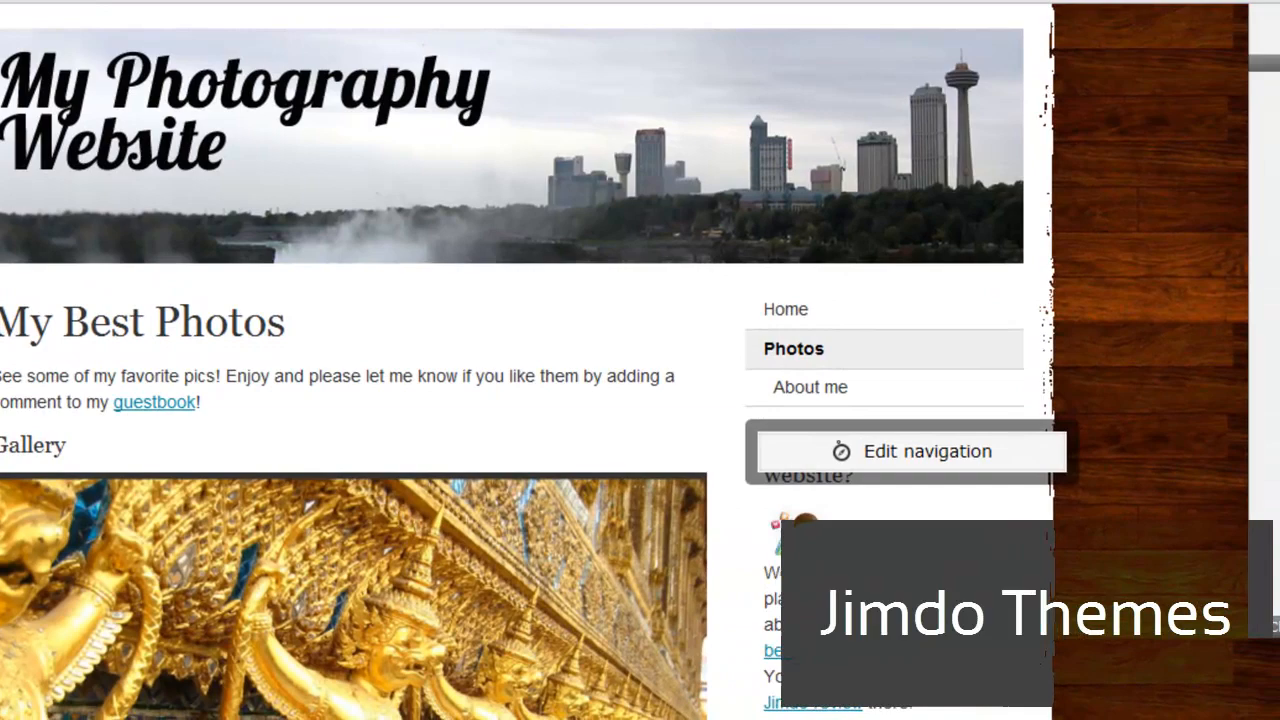
# Step: Preview a free layout from the gallery, decline it, and reopen the layout gallery
pyautogui.click(1203, 30)
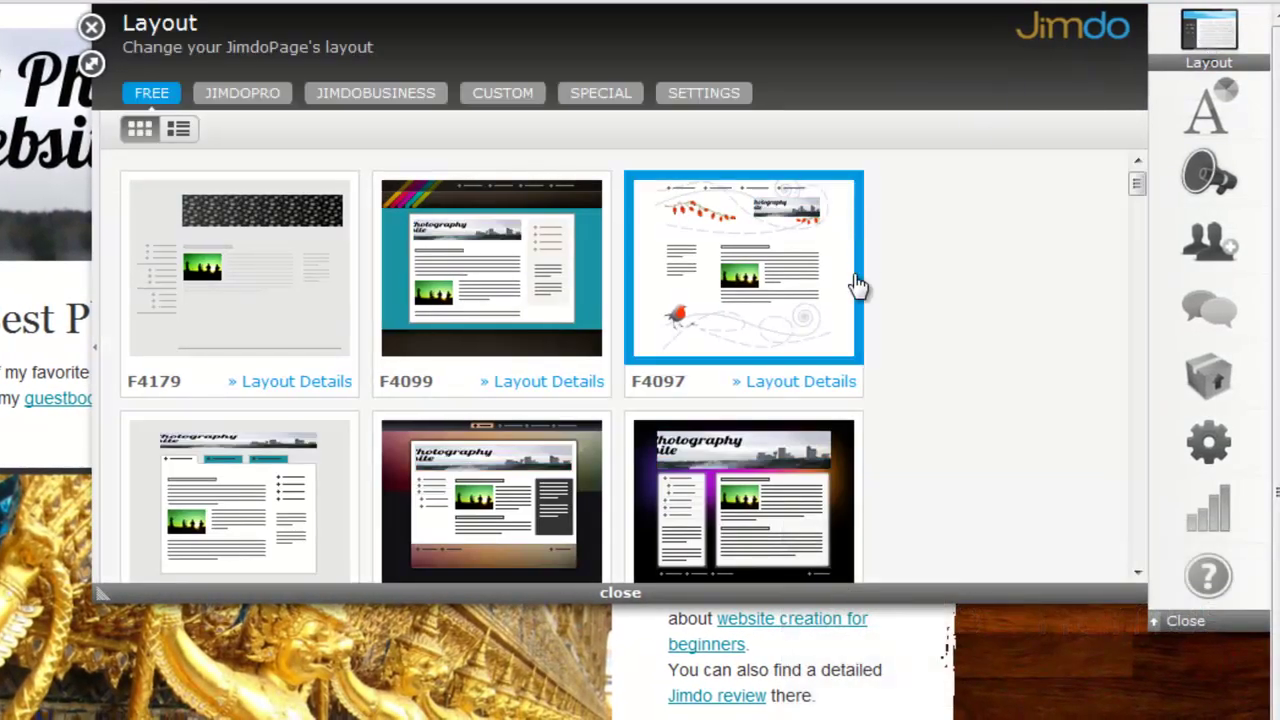
pyautogui.scroll(-3)
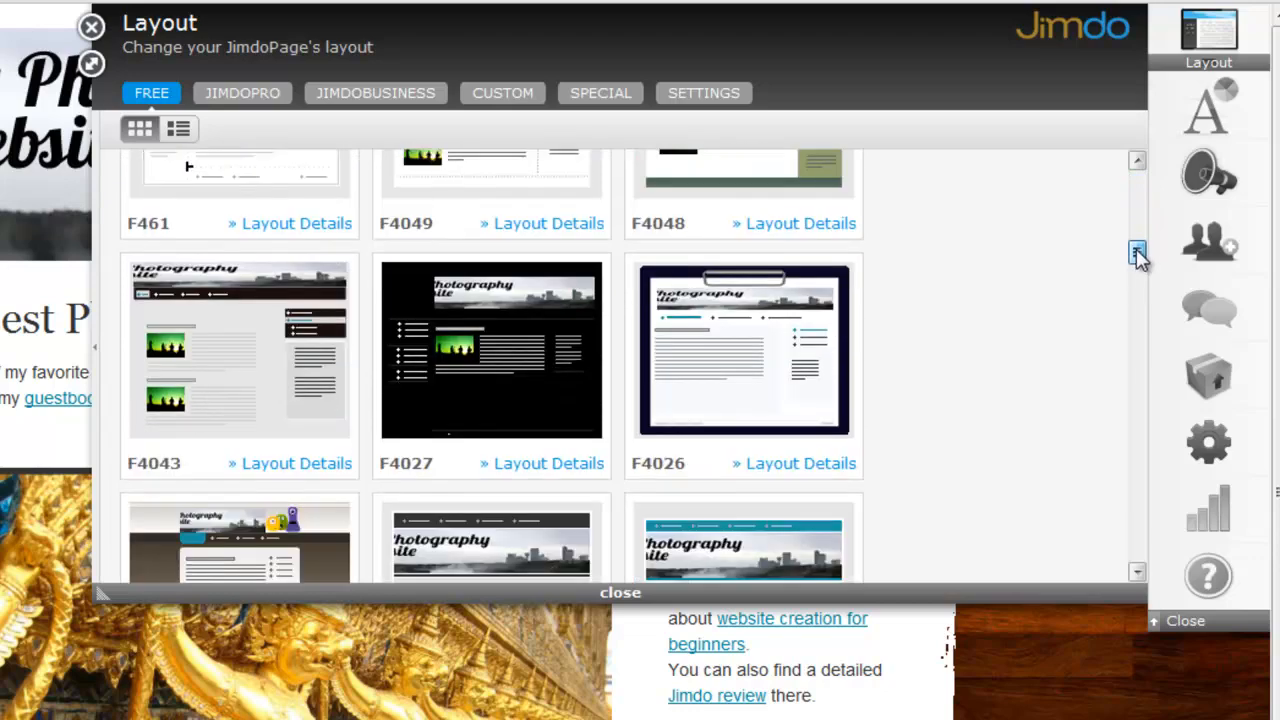
pyautogui.scroll(-3)
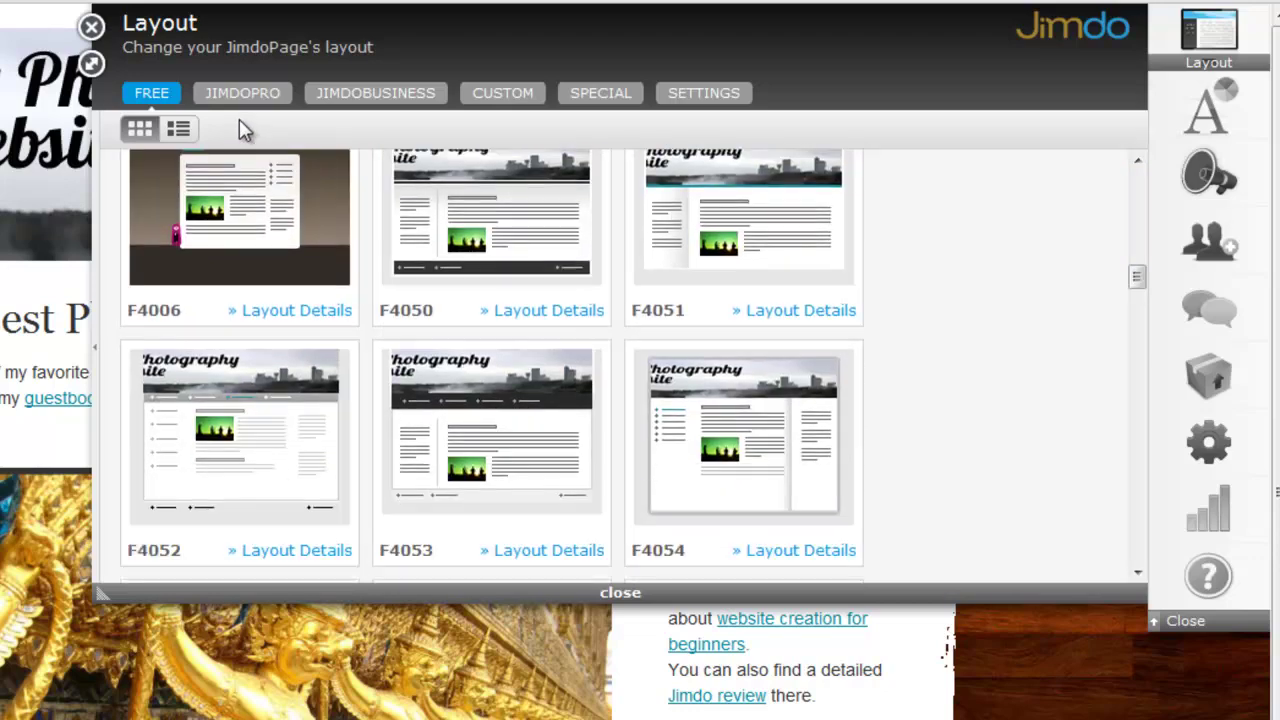
pyautogui.click(242, 92)
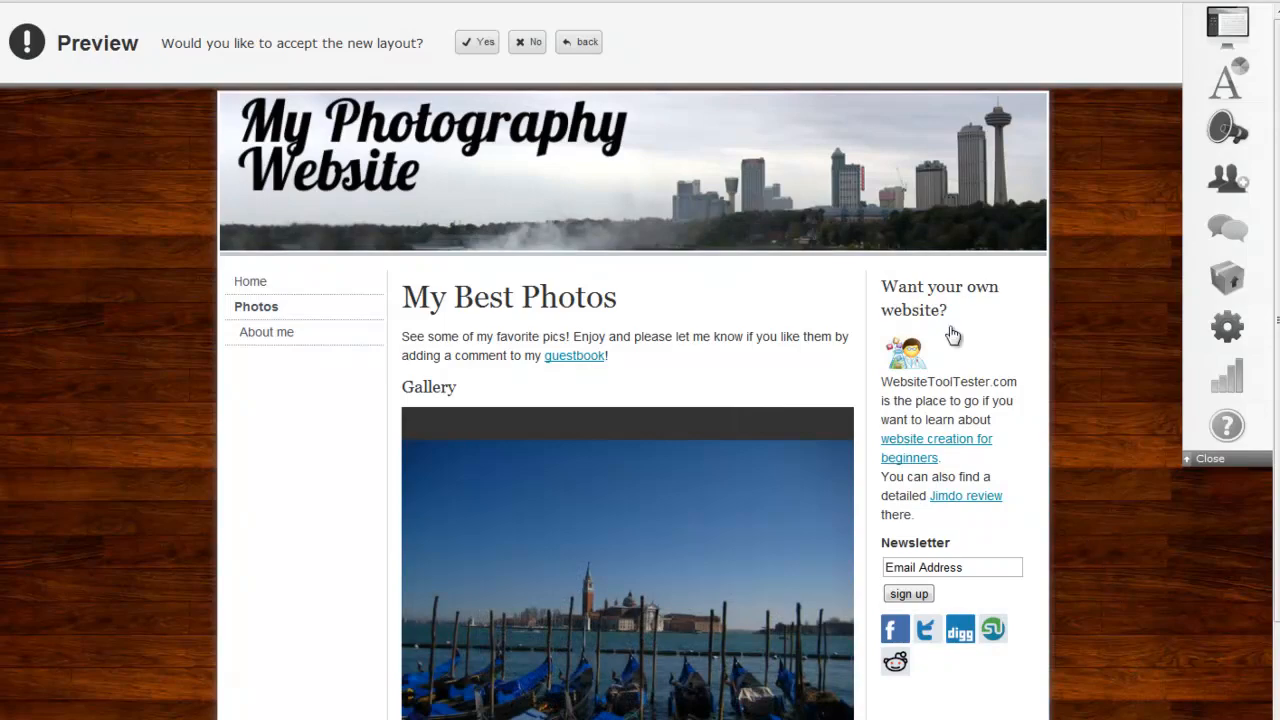
pyautogui.click(484, 41)
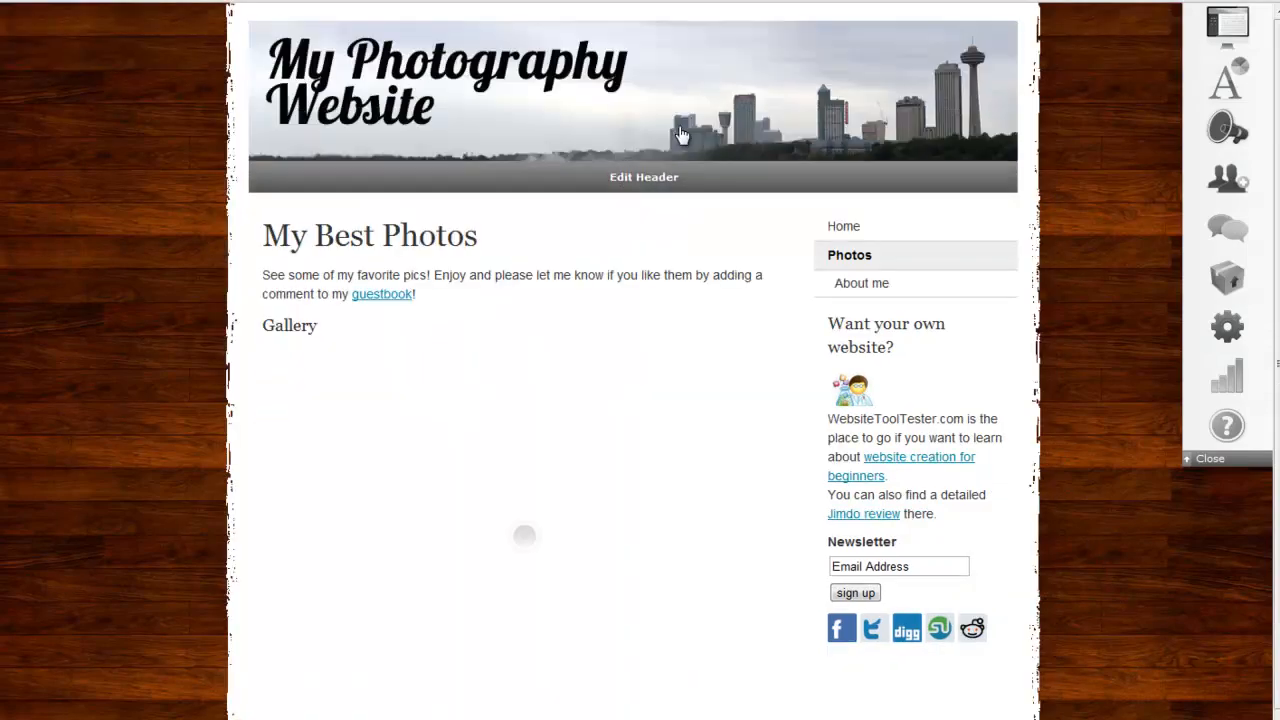
pyautogui.click(1224, 22)
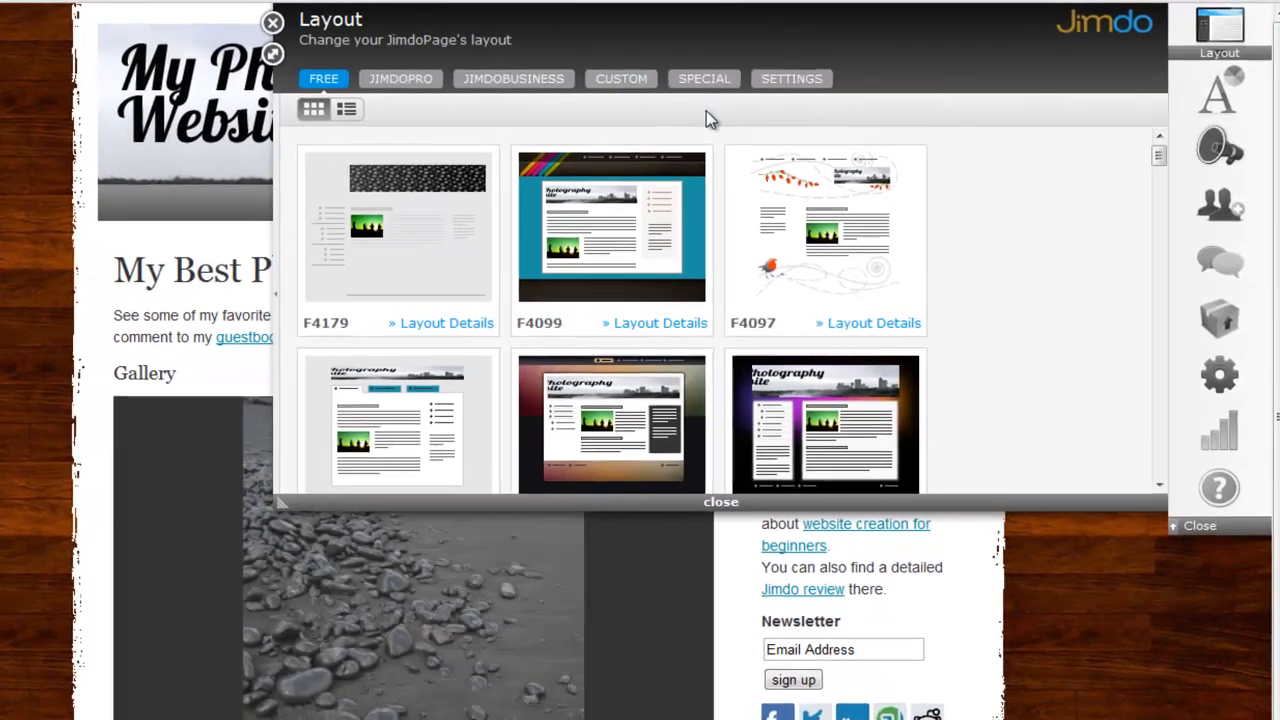
# Step: View the custom layout's HTML and CSS templates, then bring up Font Settings
pyautogui.click(620, 78)
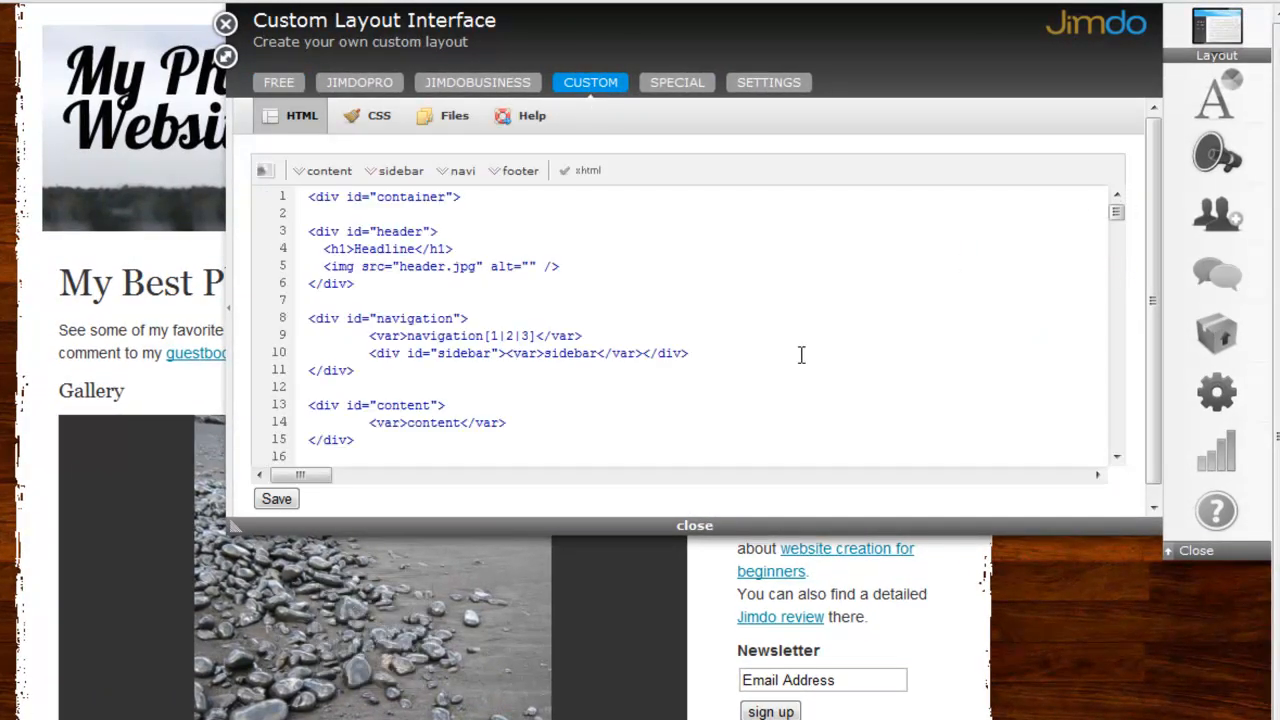
pyautogui.click(376, 115)
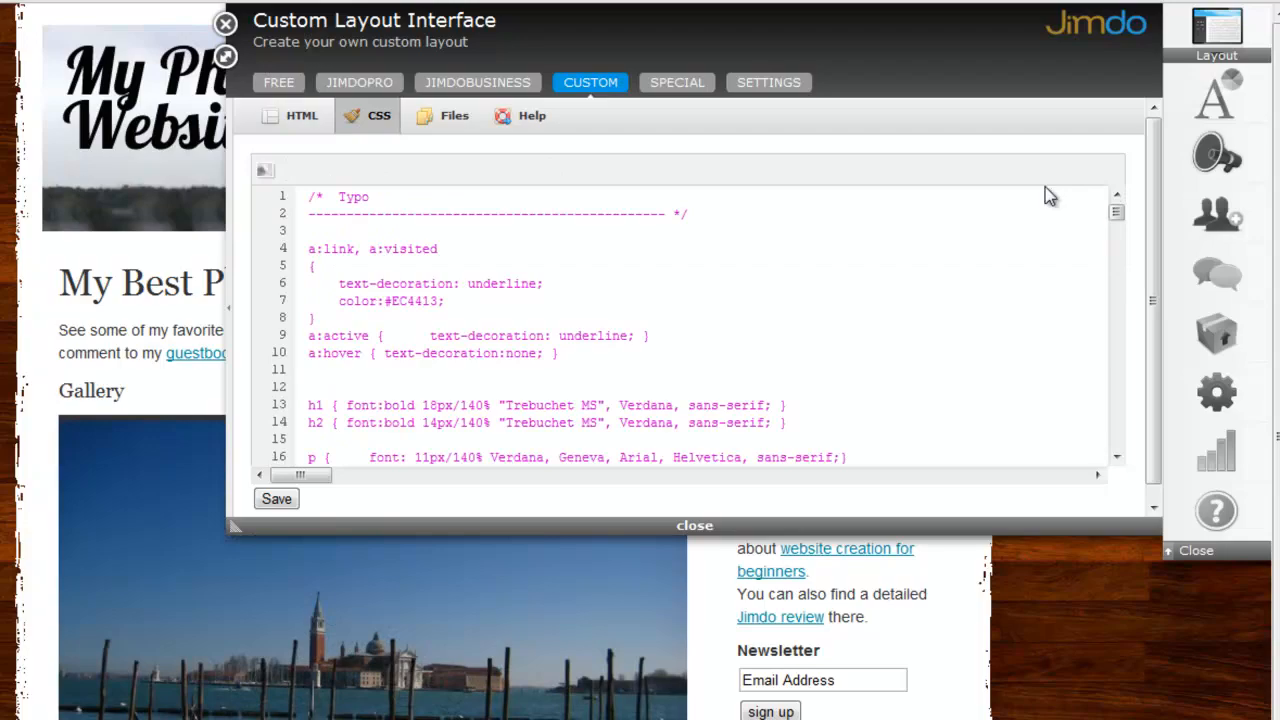
pyautogui.click(1210, 95)
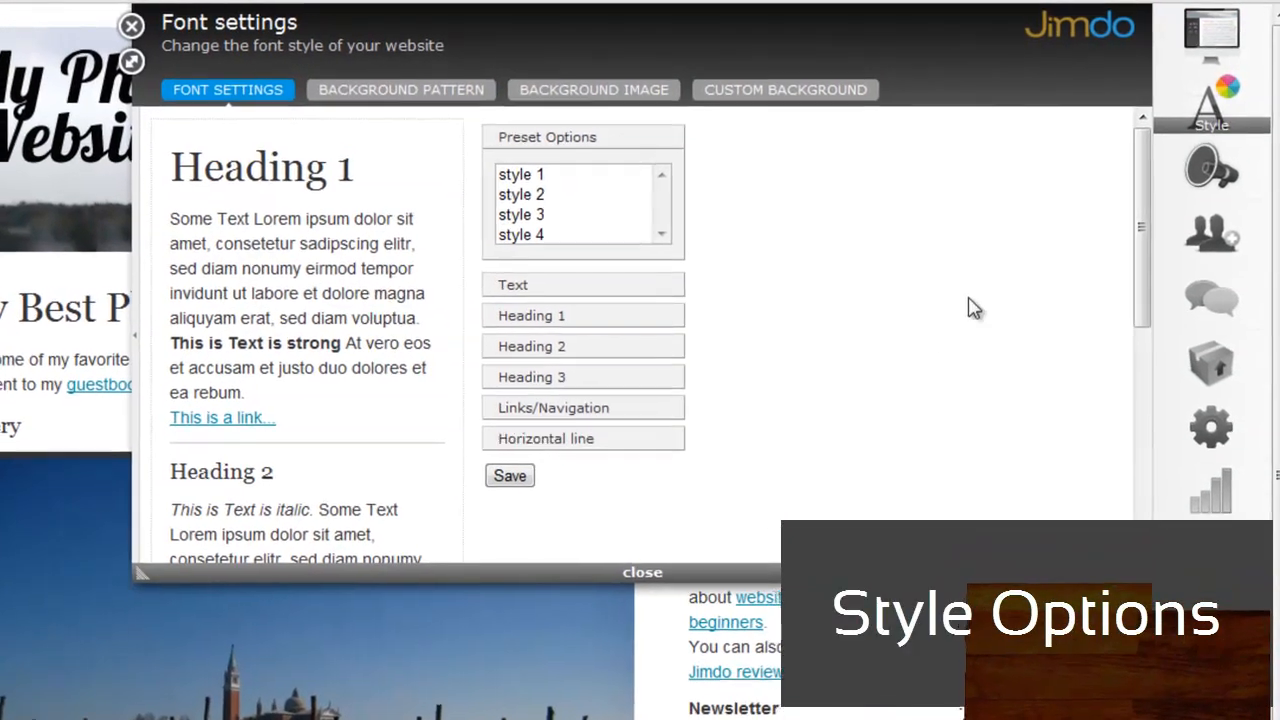
# Step: Preview font presets styles 1 to 3 and apply style 4
pyautogui.click(520, 188)
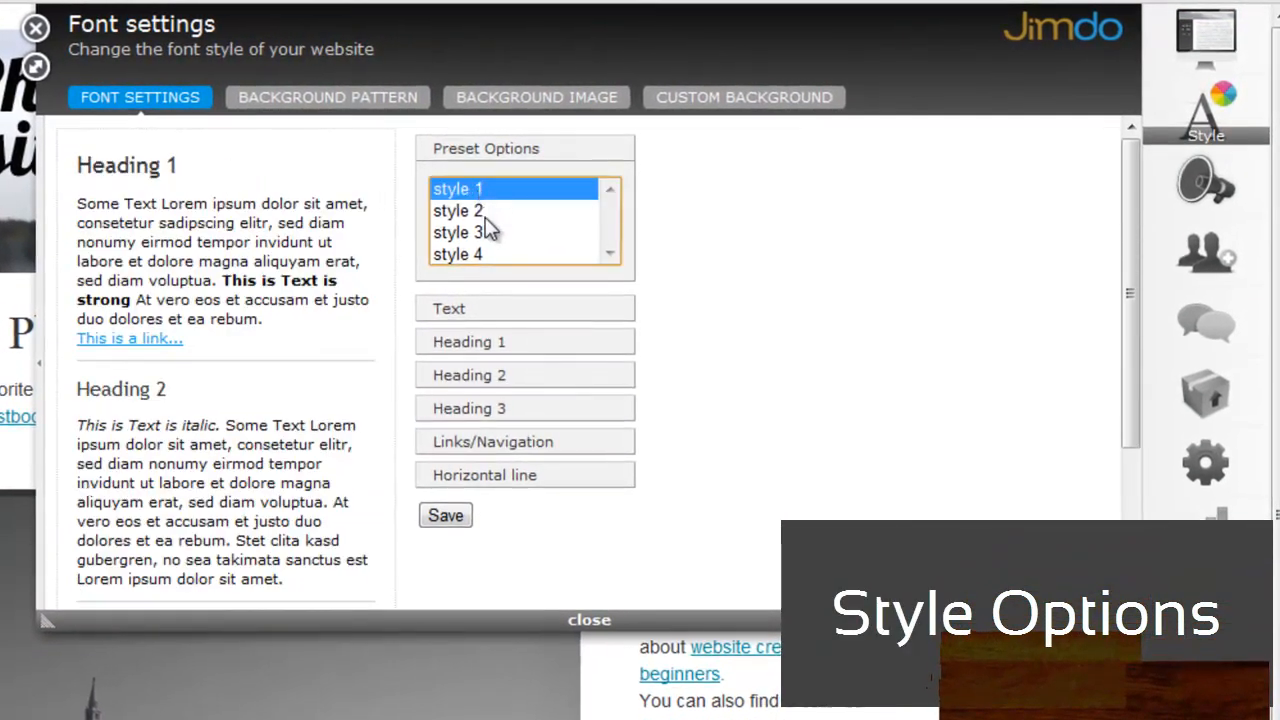
pyautogui.click(456, 210)
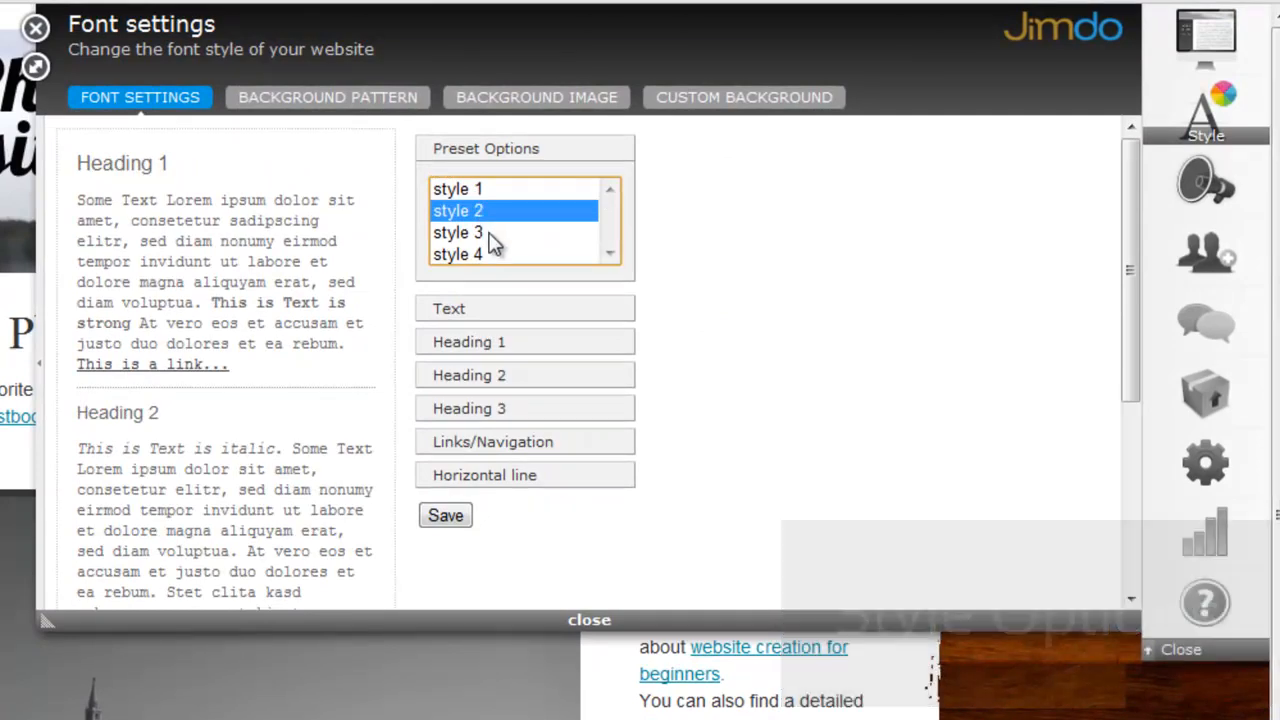
pyautogui.click(457, 232)
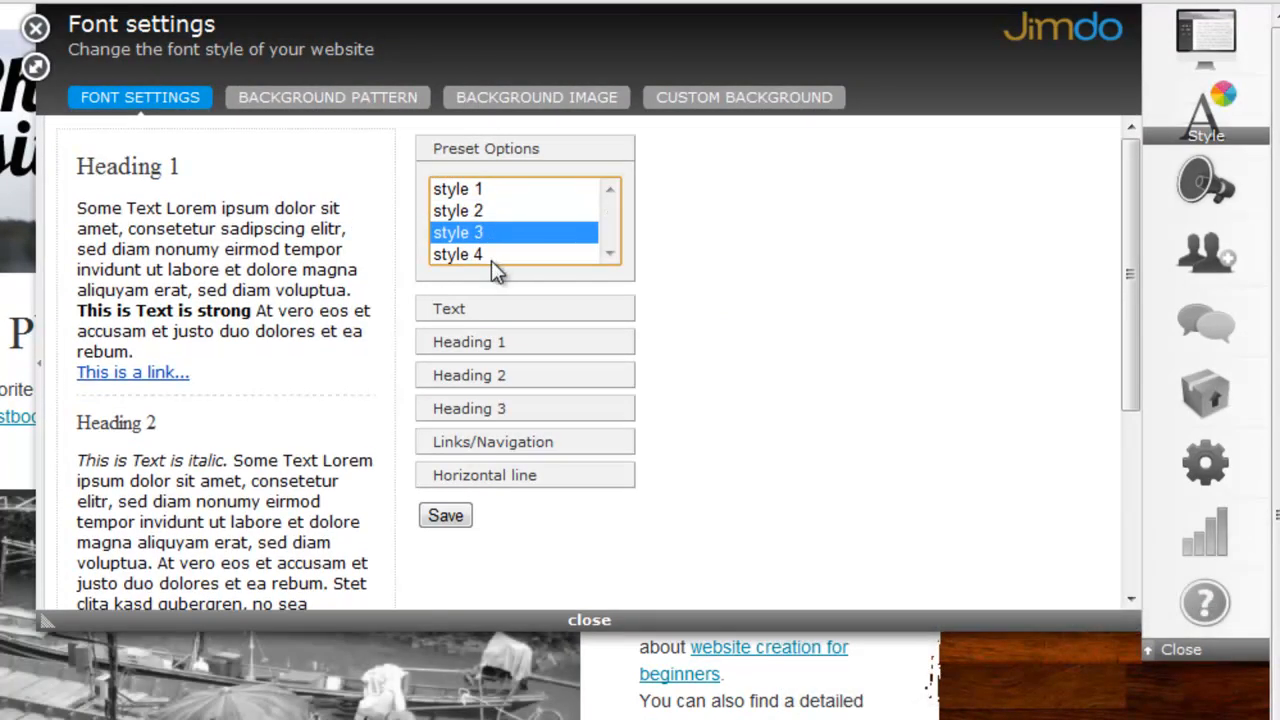
pyautogui.click(457, 254)
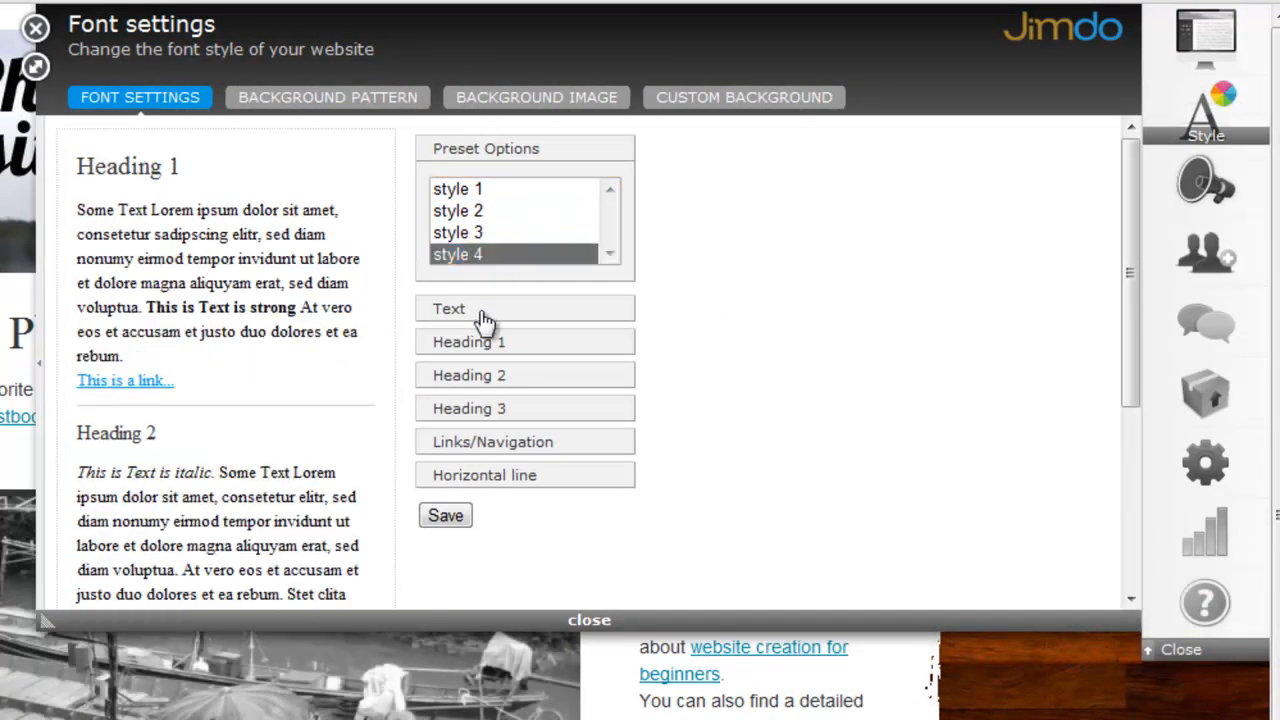
# Step: Review the Text, Heading 2, Heading 3 and Horizontal line options, then show background patterns
pyautogui.click(524, 308)
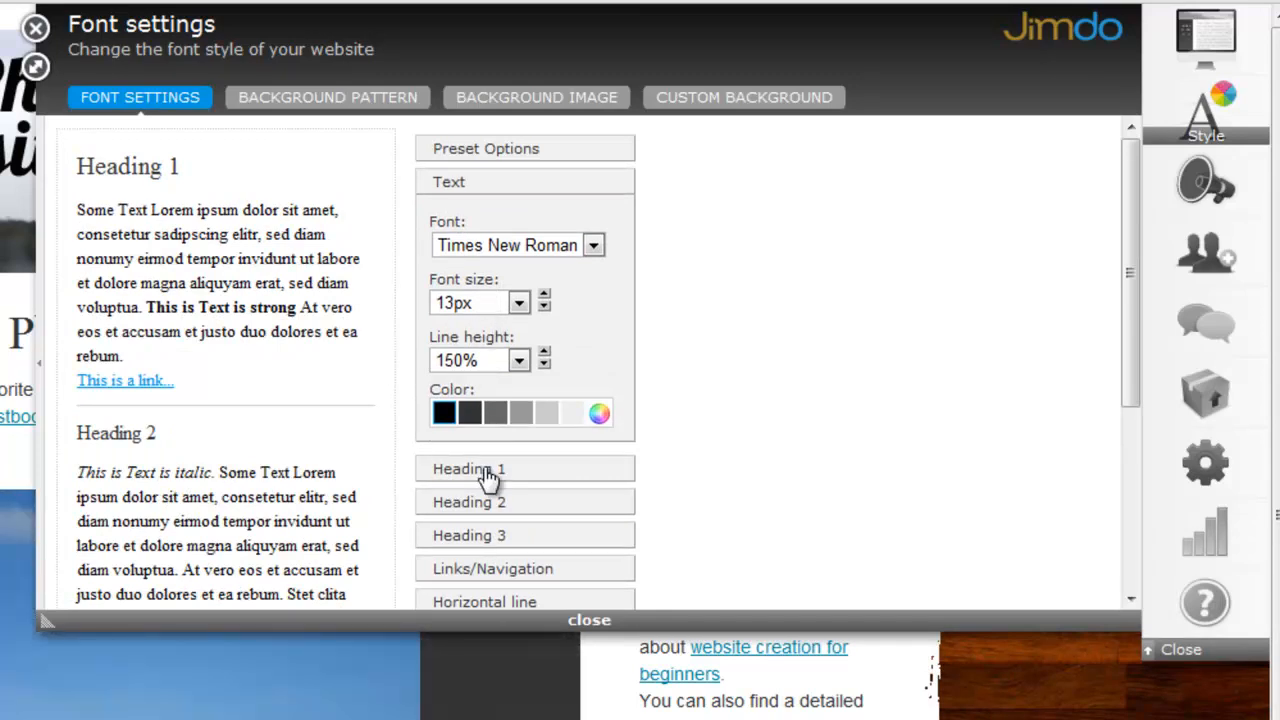
pyautogui.click(469, 468)
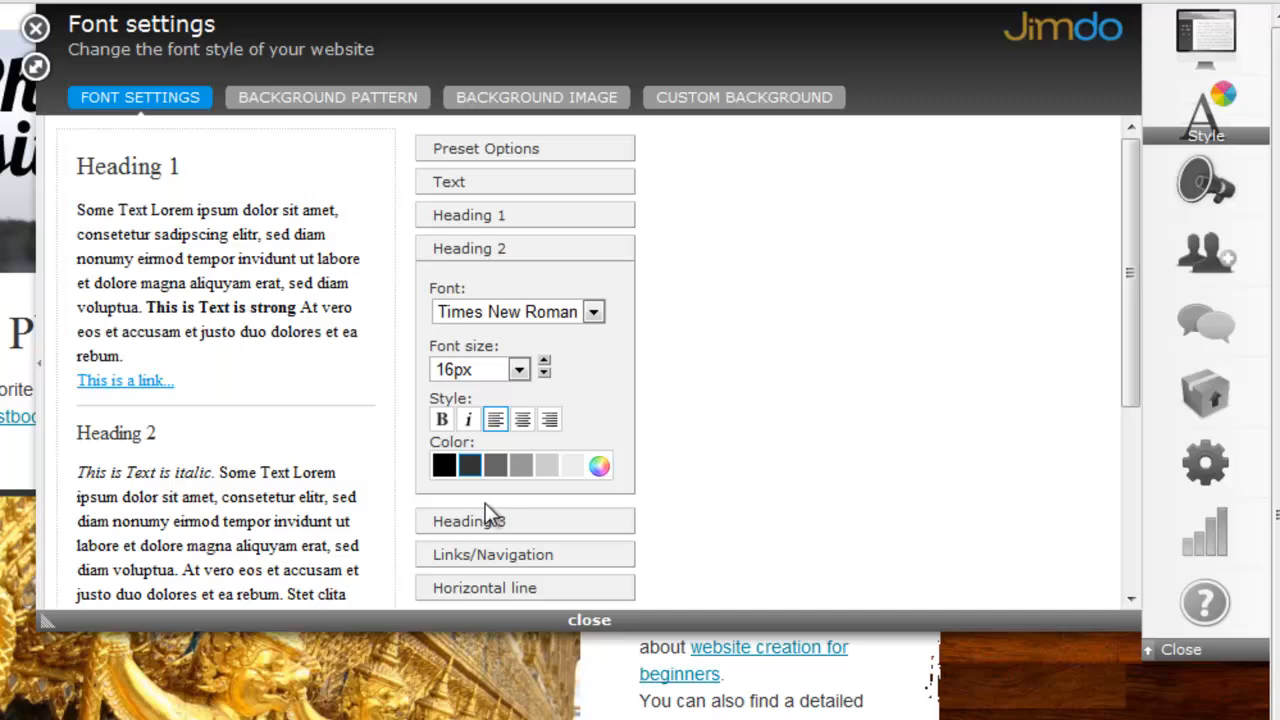
pyautogui.click(524, 520)
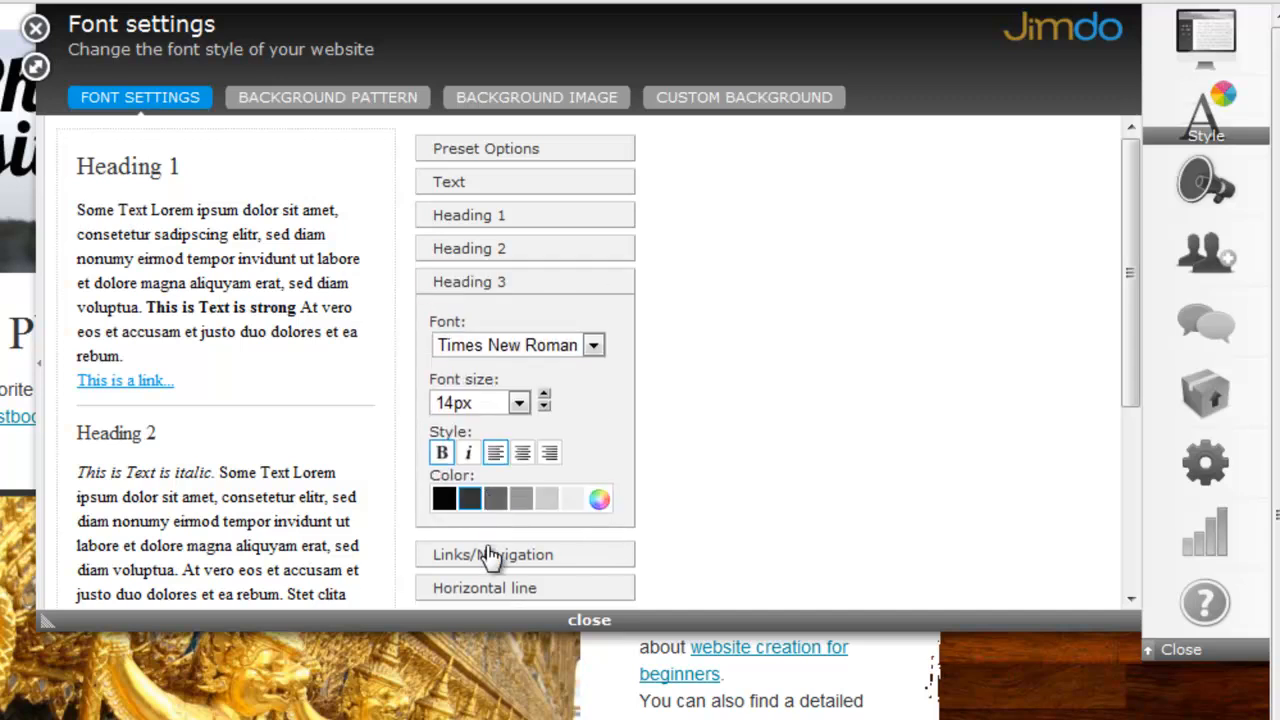
pyautogui.click(523, 554)
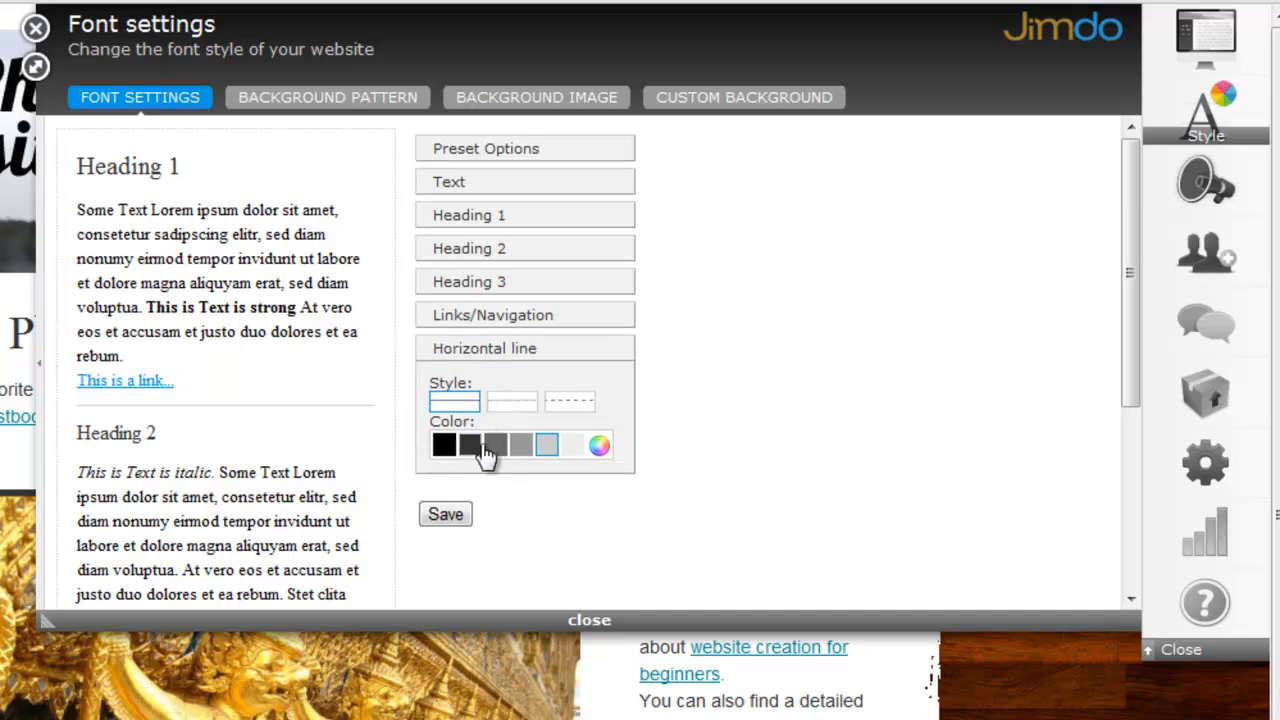
pyautogui.click(328, 97)
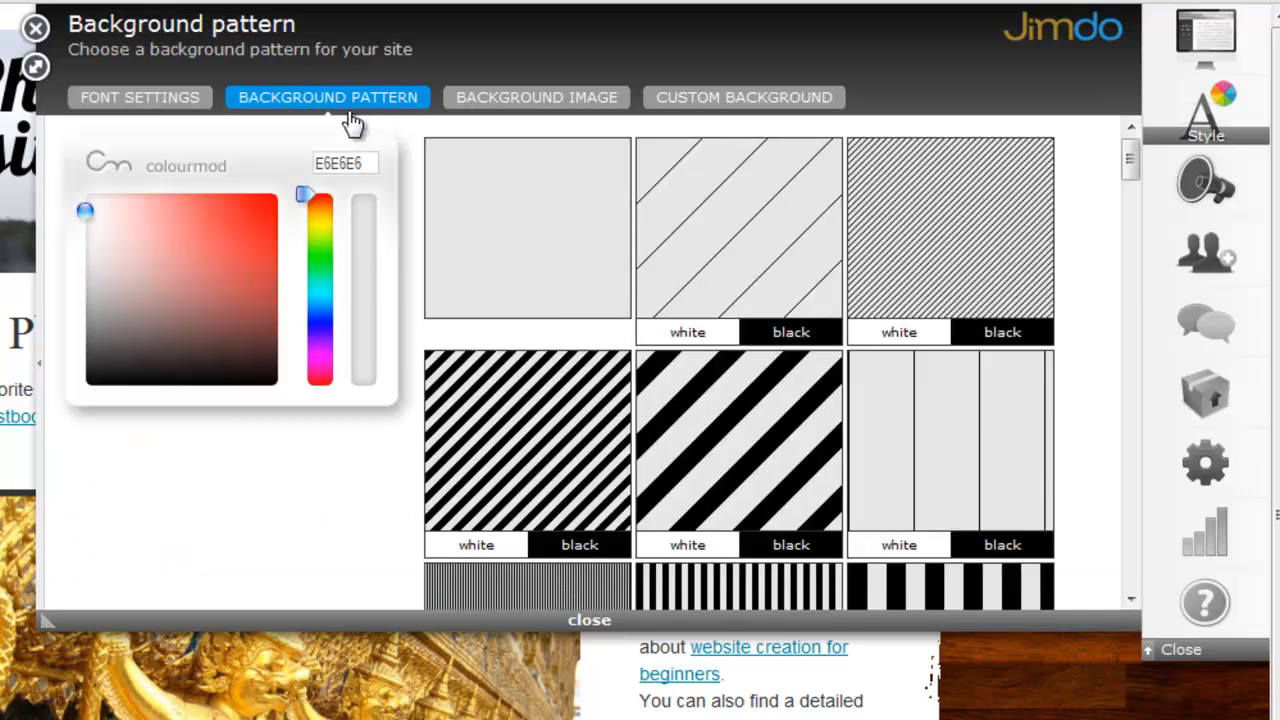
pyautogui.moveTo(549, 97)
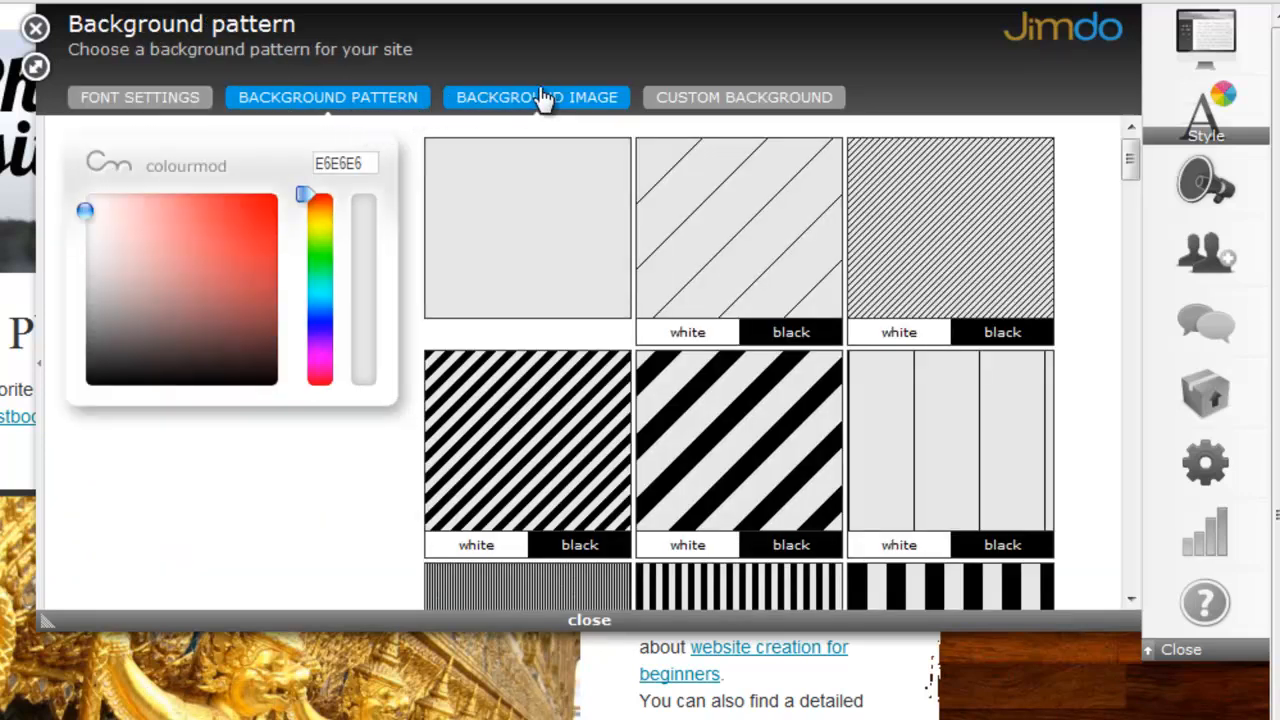
# Step: Browse the background image gallery, then view the custom background upload with the wood image
pyautogui.click(537, 97)
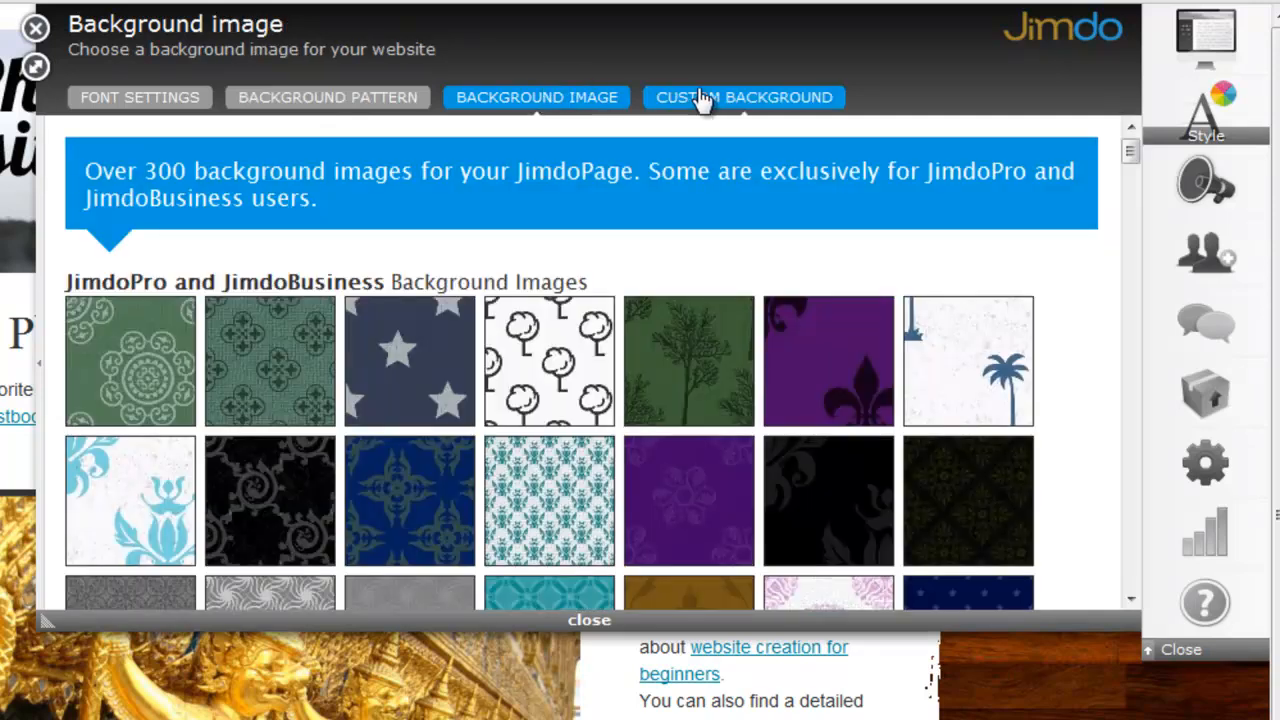
pyautogui.click(744, 97)
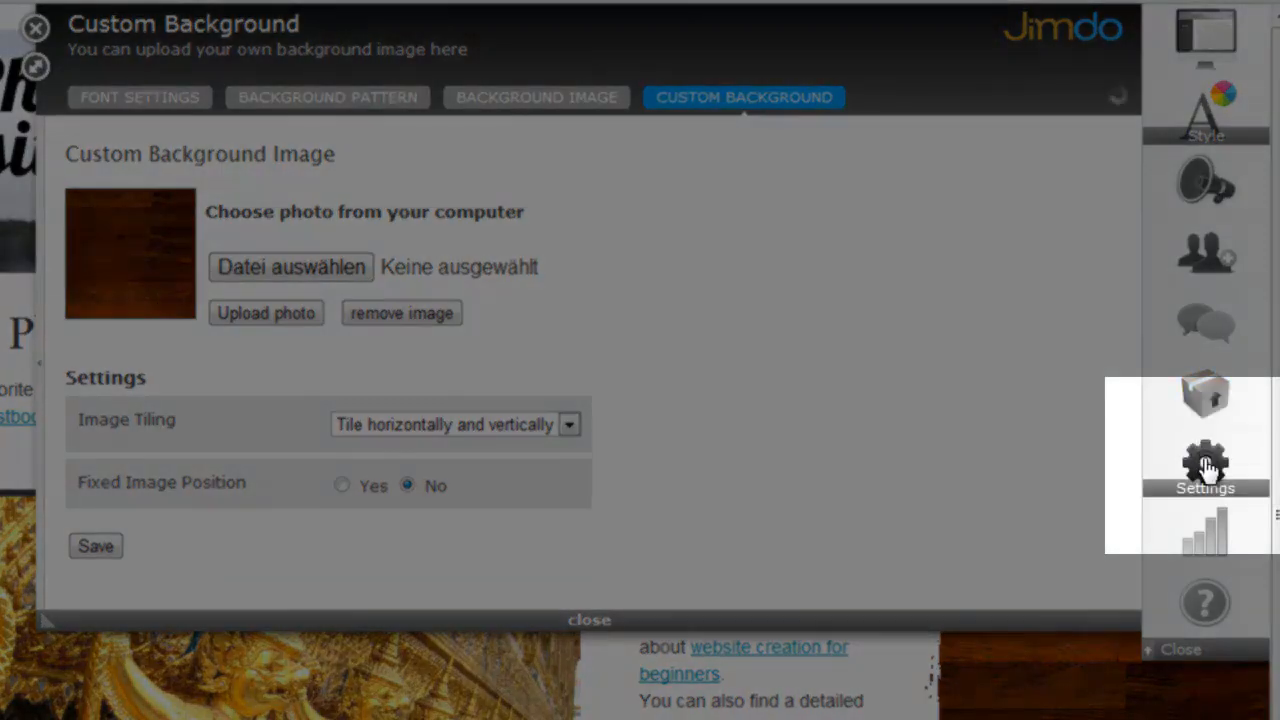
pyautogui.click(1205, 460)
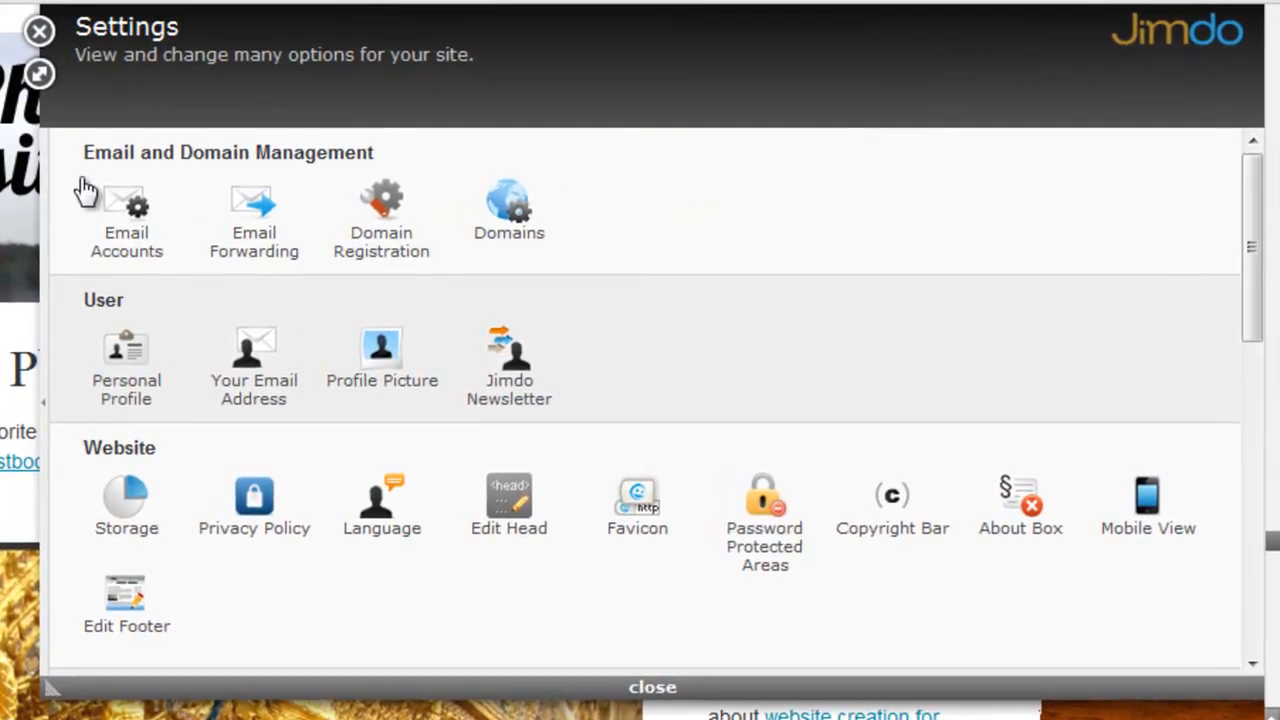
pyautogui.moveTo(495, 272)
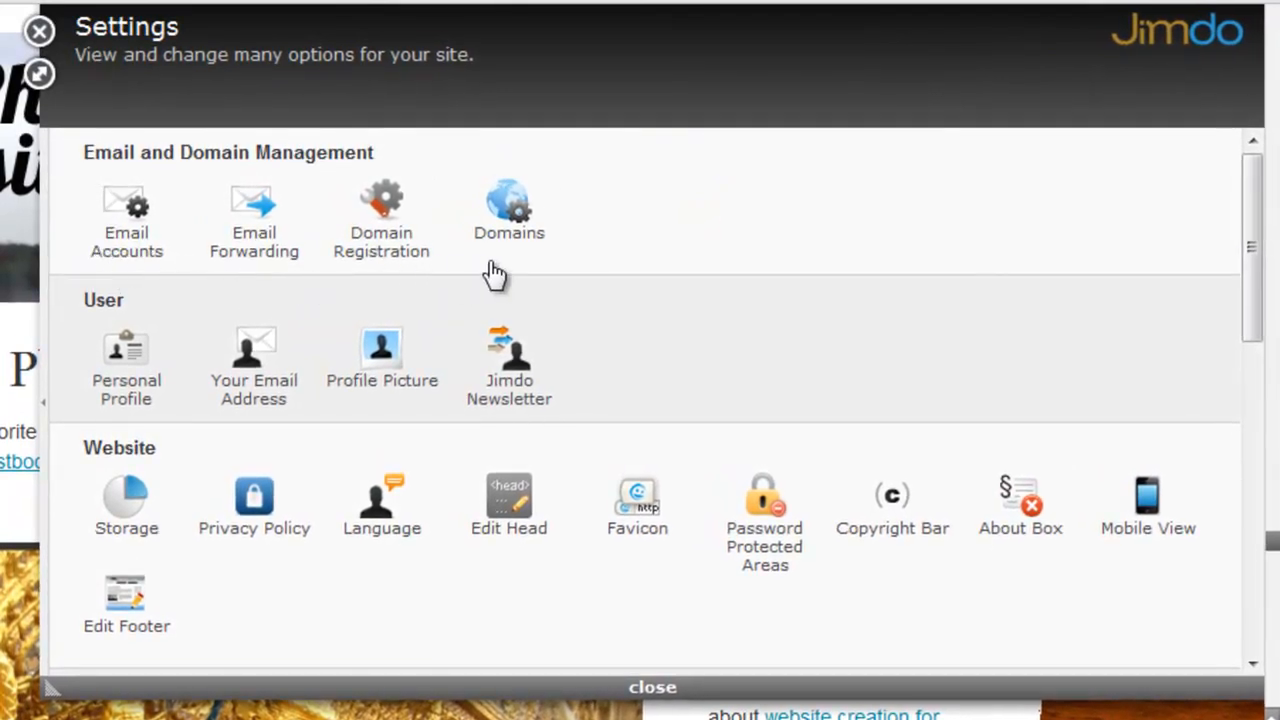
pyautogui.moveTo(724, 240)
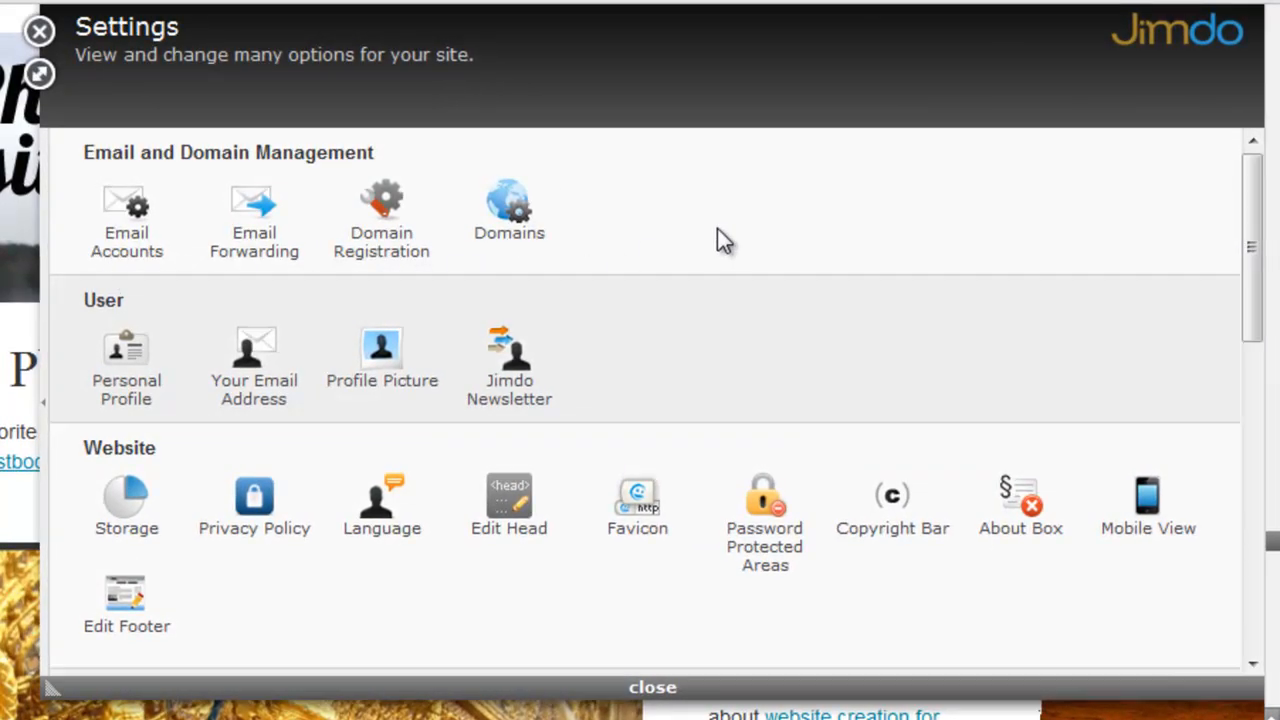
pyautogui.moveTo(737, 289)
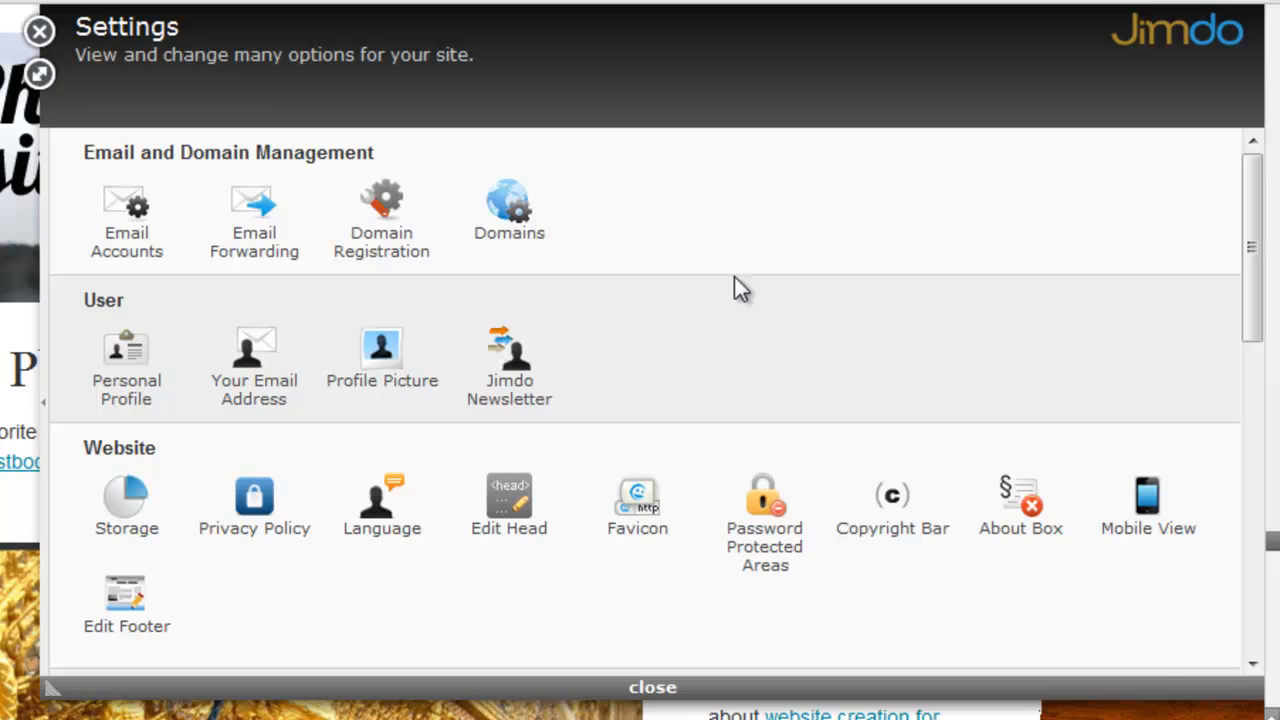
pyautogui.click(764, 495)
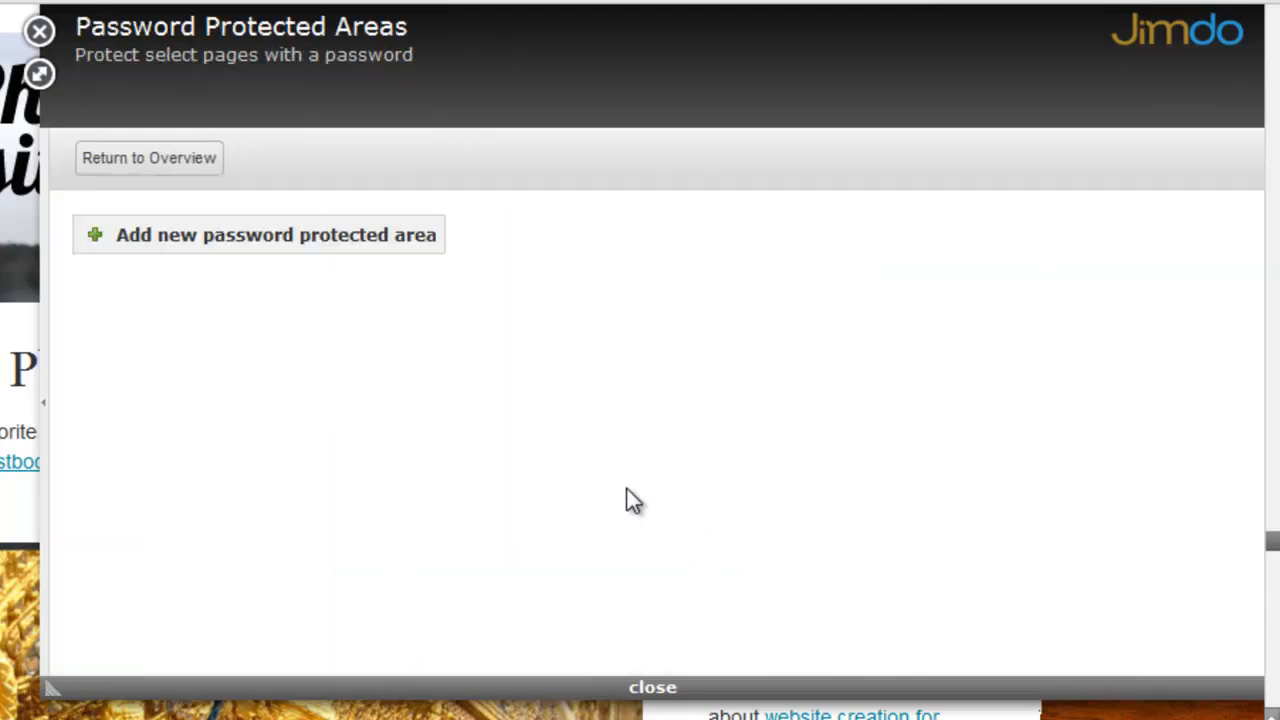
pyautogui.click(258, 234)
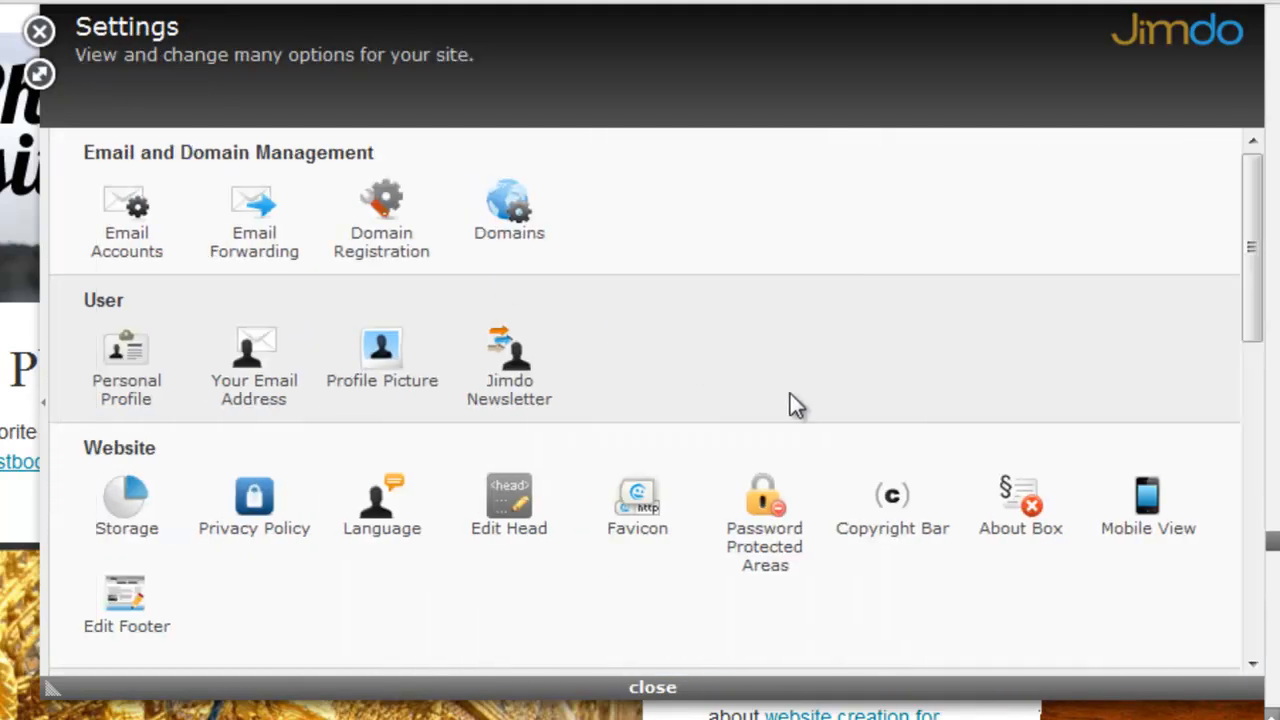
pyautogui.click(1149, 497)
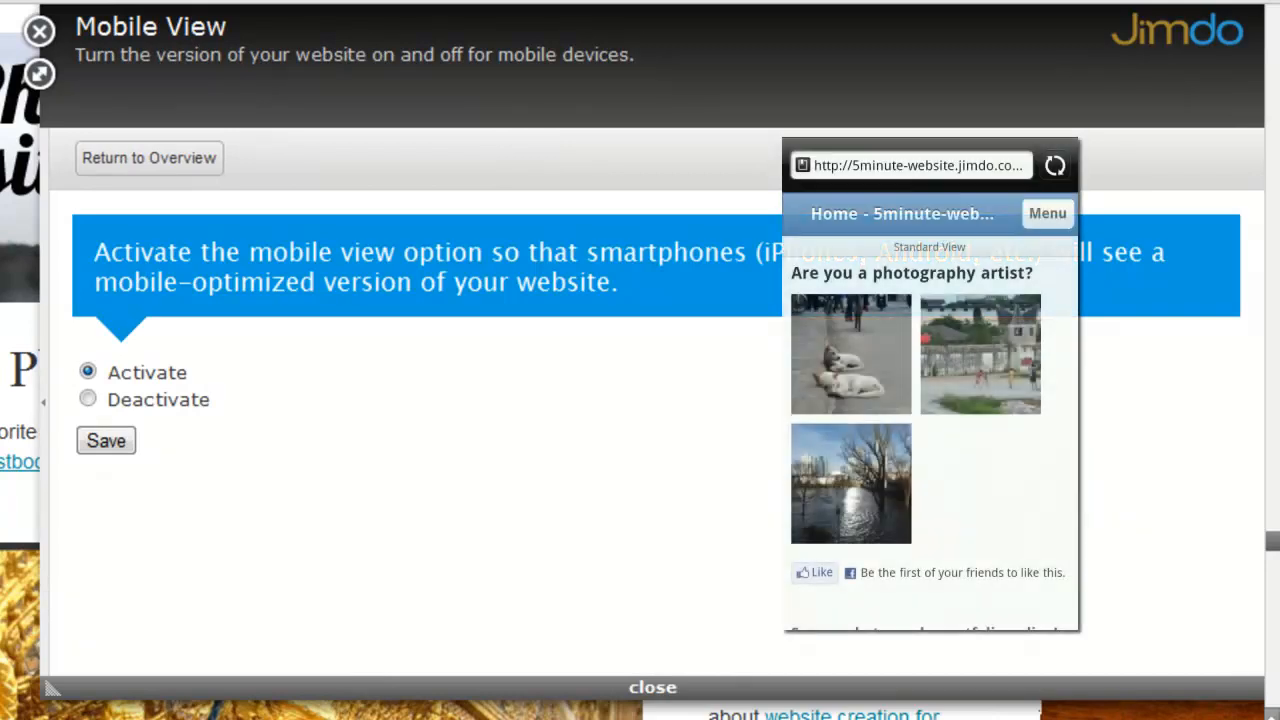
pyautogui.moveTo(175, 165)
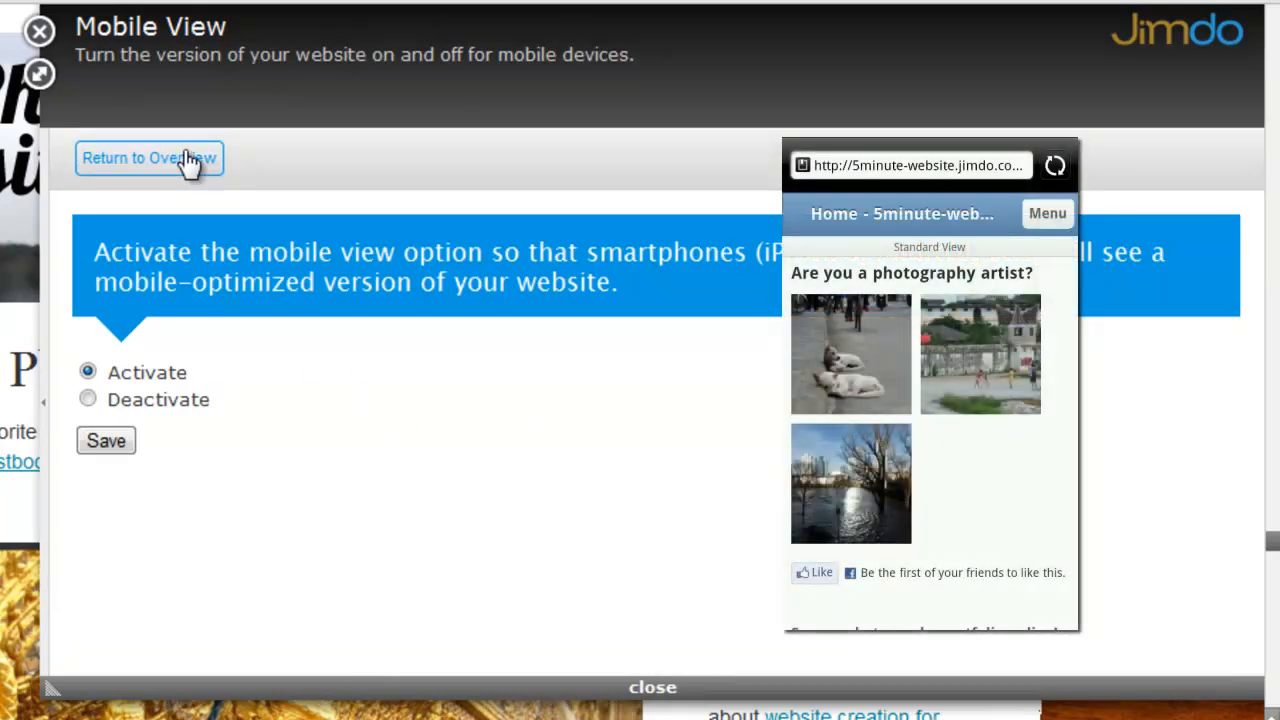
pyautogui.click(148, 158)
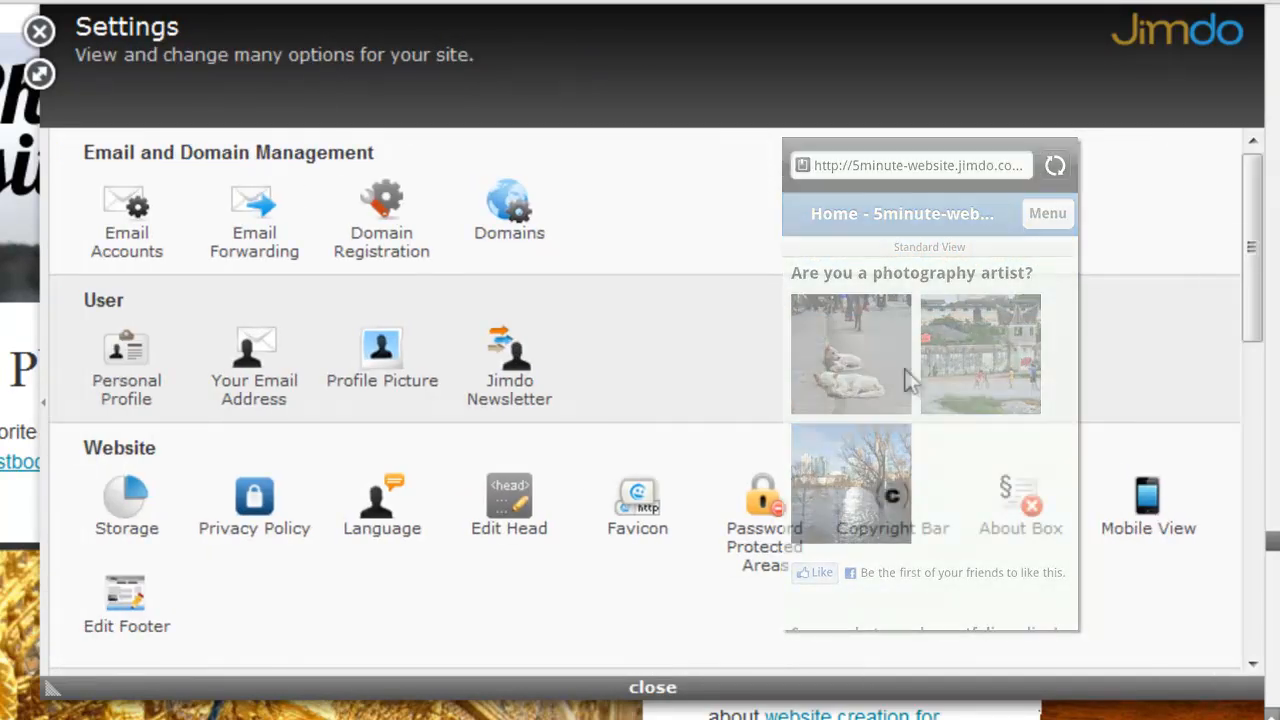
pyautogui.scroll(-3)
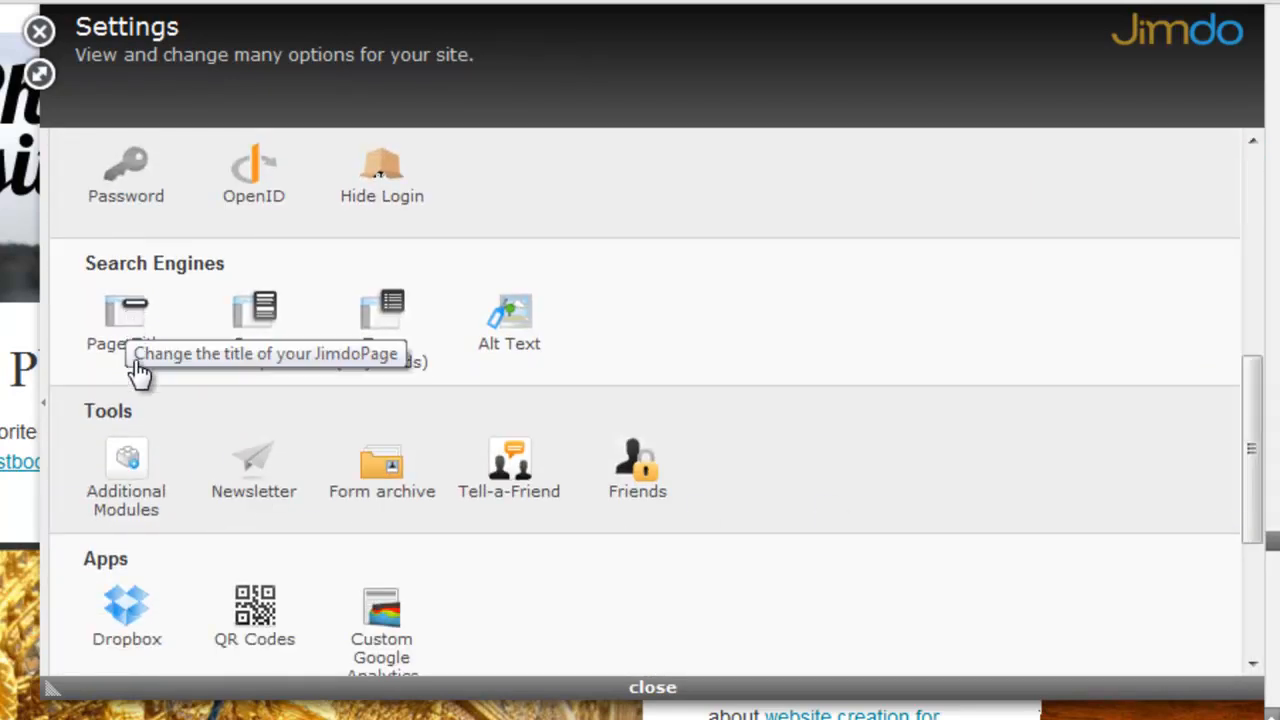
pyautogui.click(126, 310)
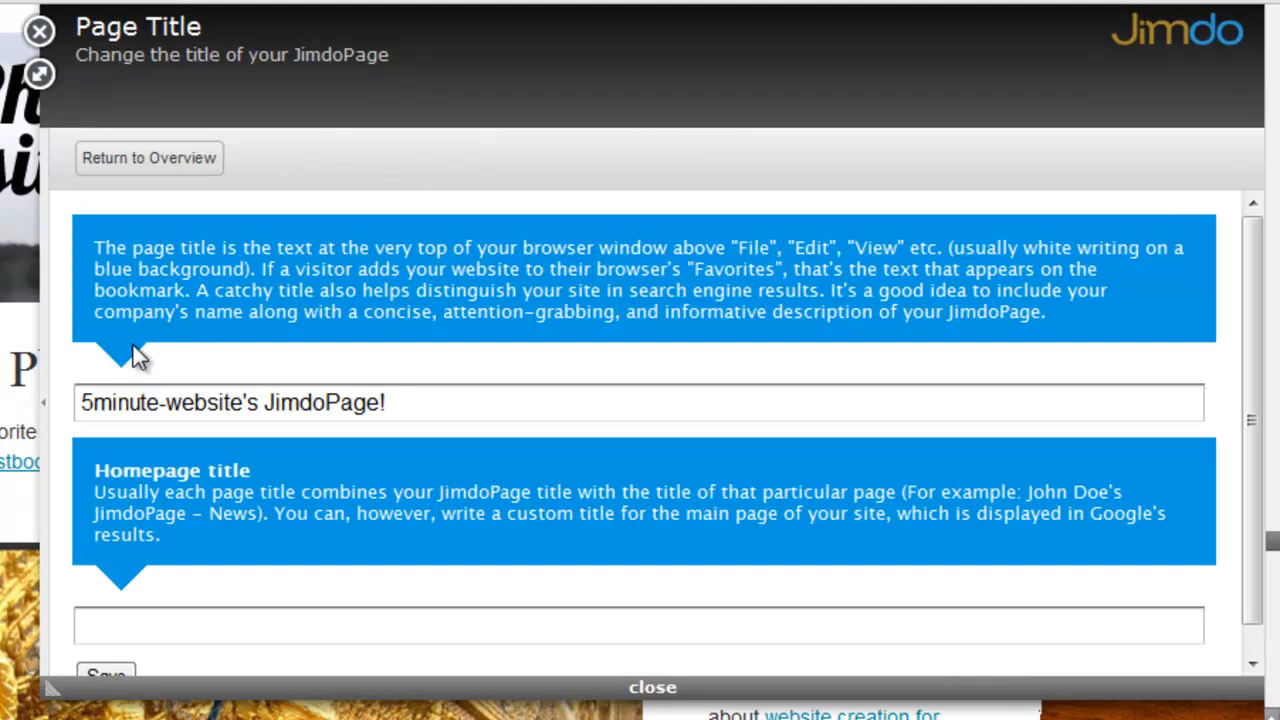
pyautogui.scroll(-3)
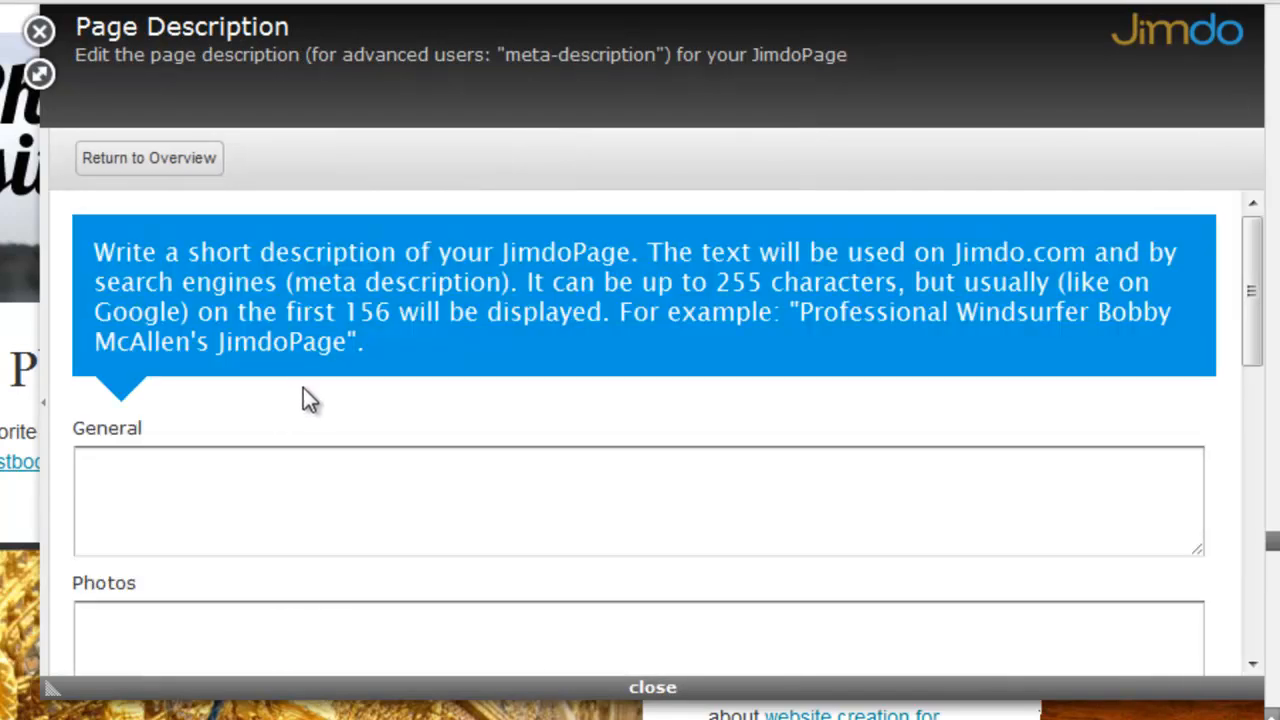
pyautogui.scroll(-3)
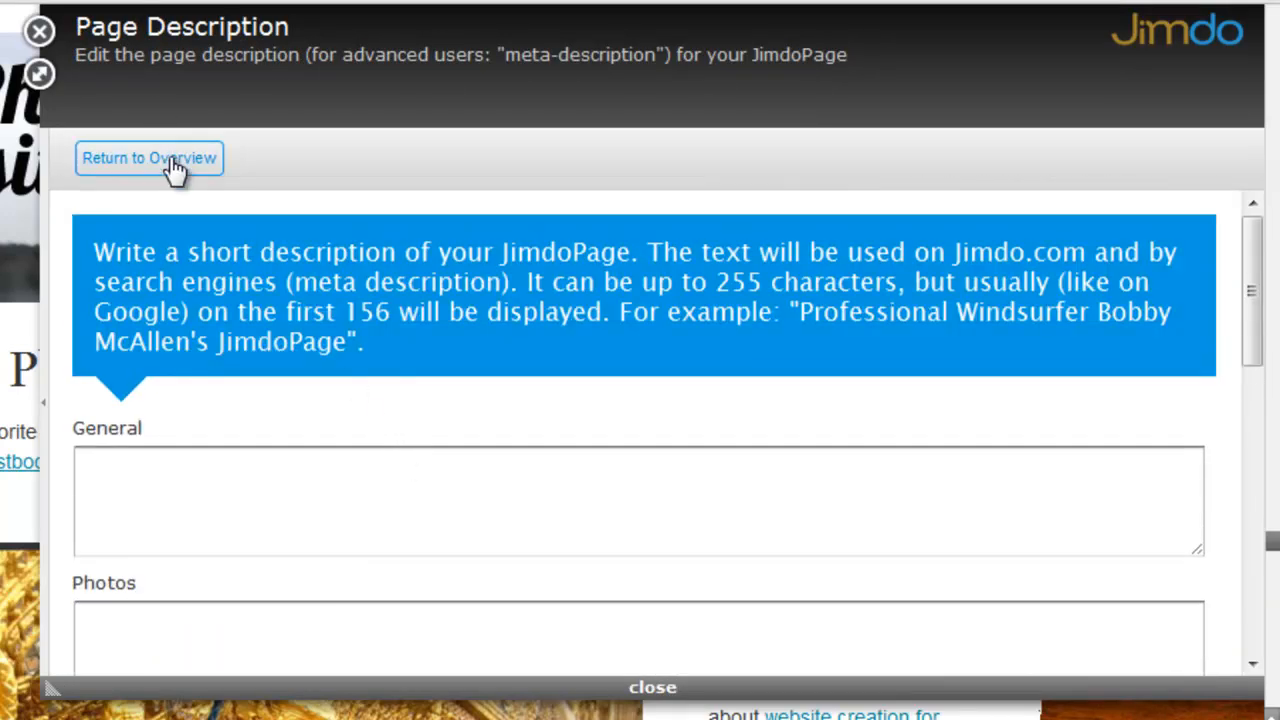
pyautogui.click(149, 159)
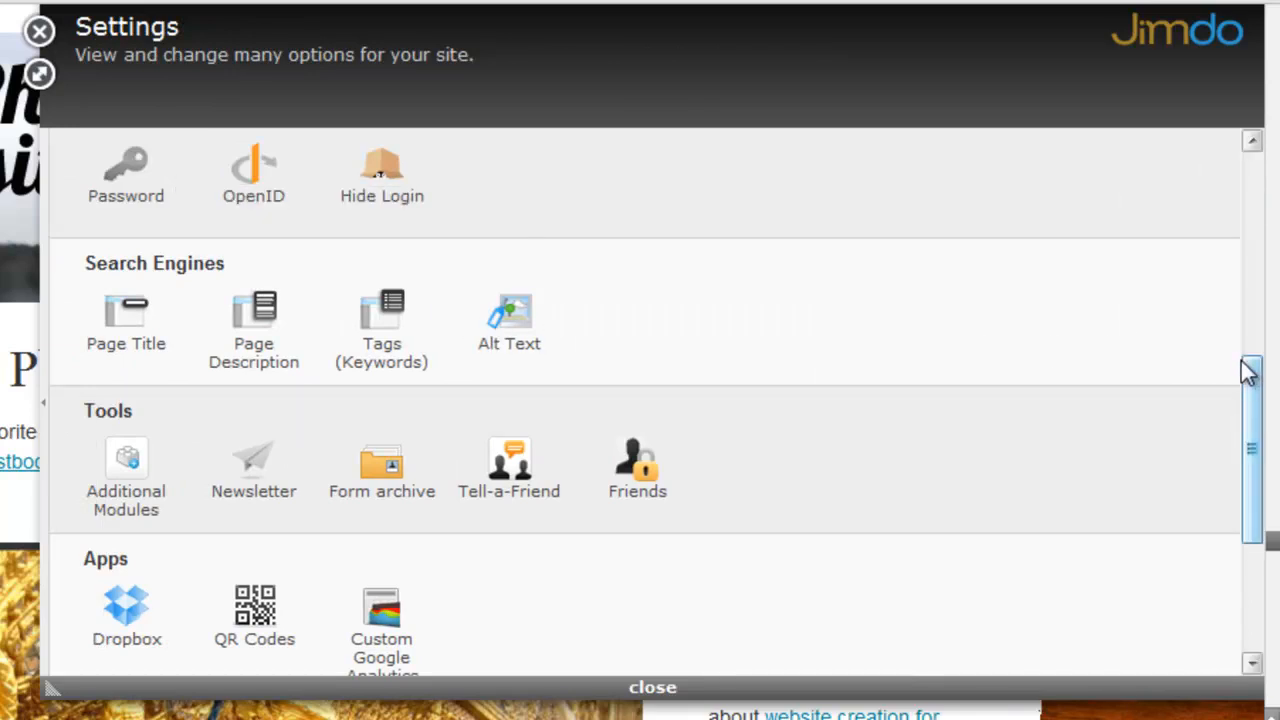
pyautogui.moveTo(1259, 406)
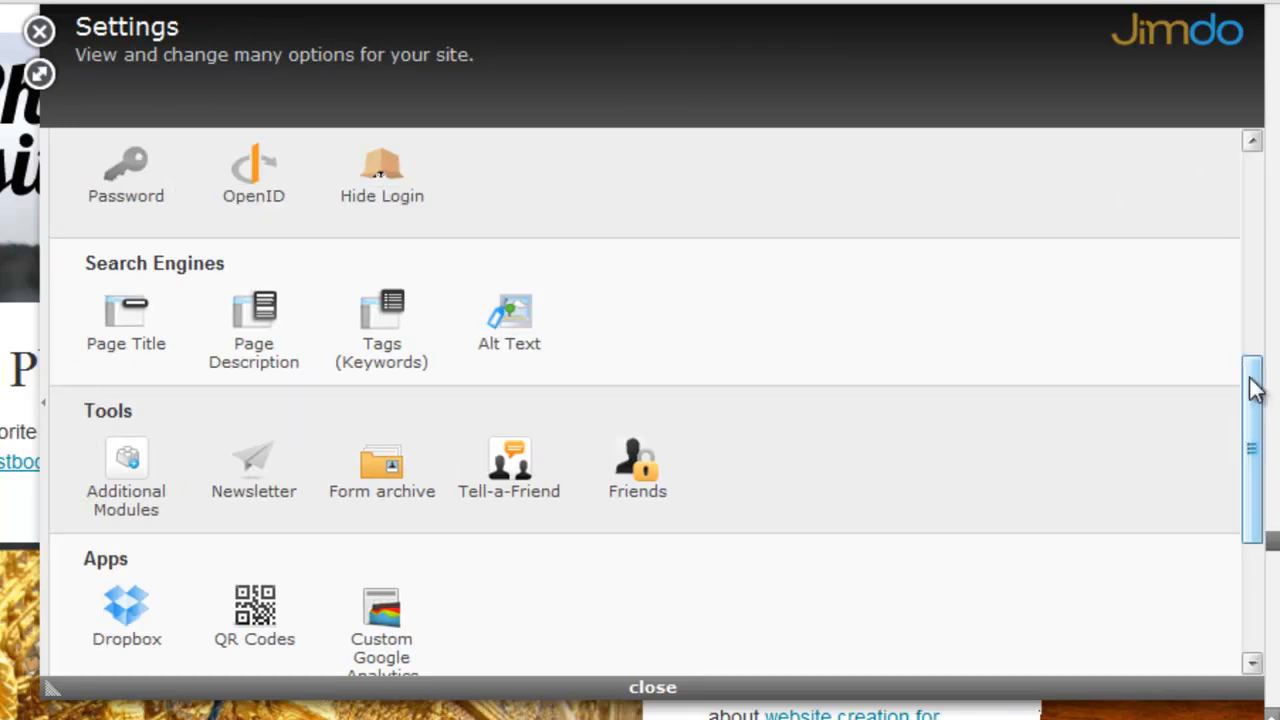
pyautogui.scroll(-3)
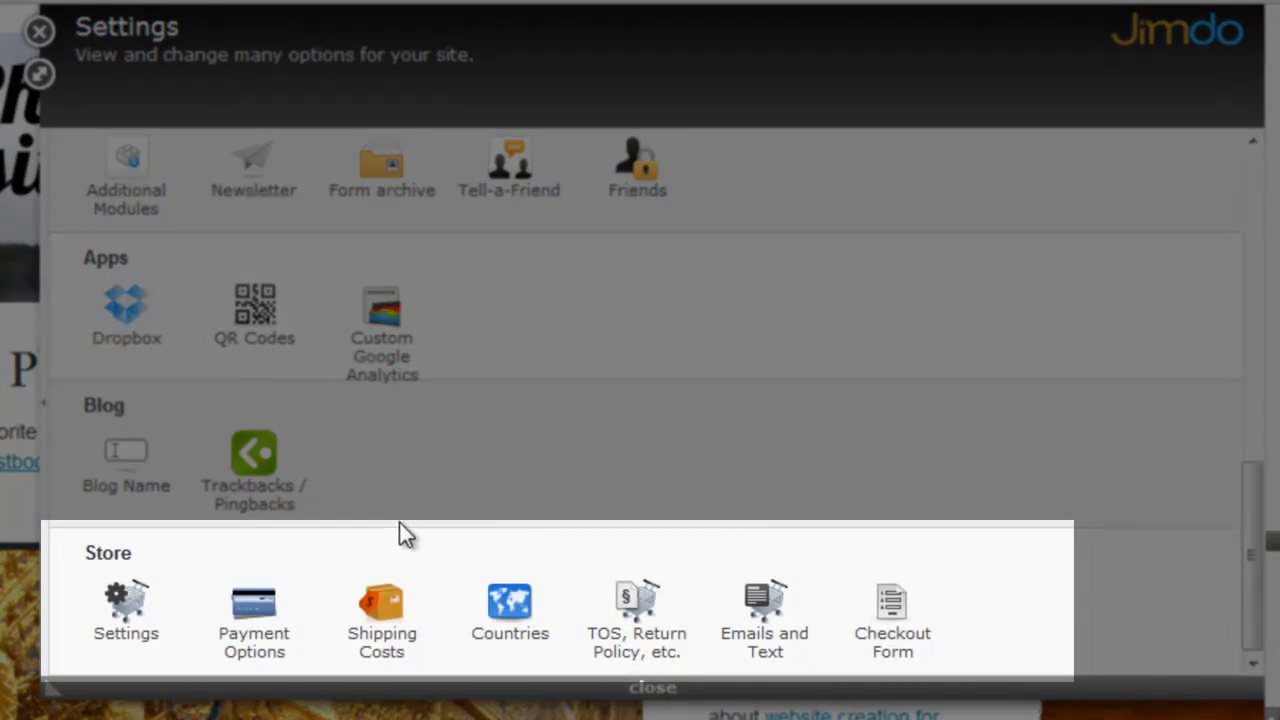
pyautogui.moveTo(322, 690)
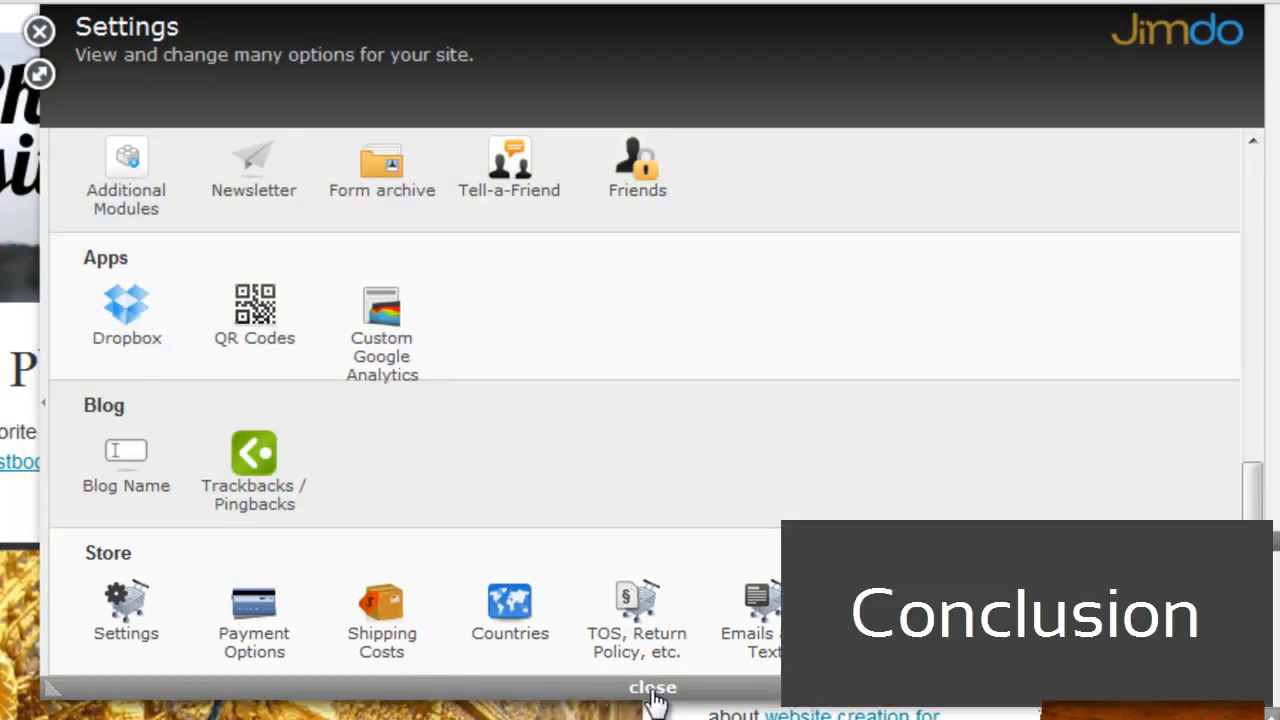
# Step: Close the Settings panel so the Jimdo review article with ratings and comments shows
pyautogui.click(653, 687)
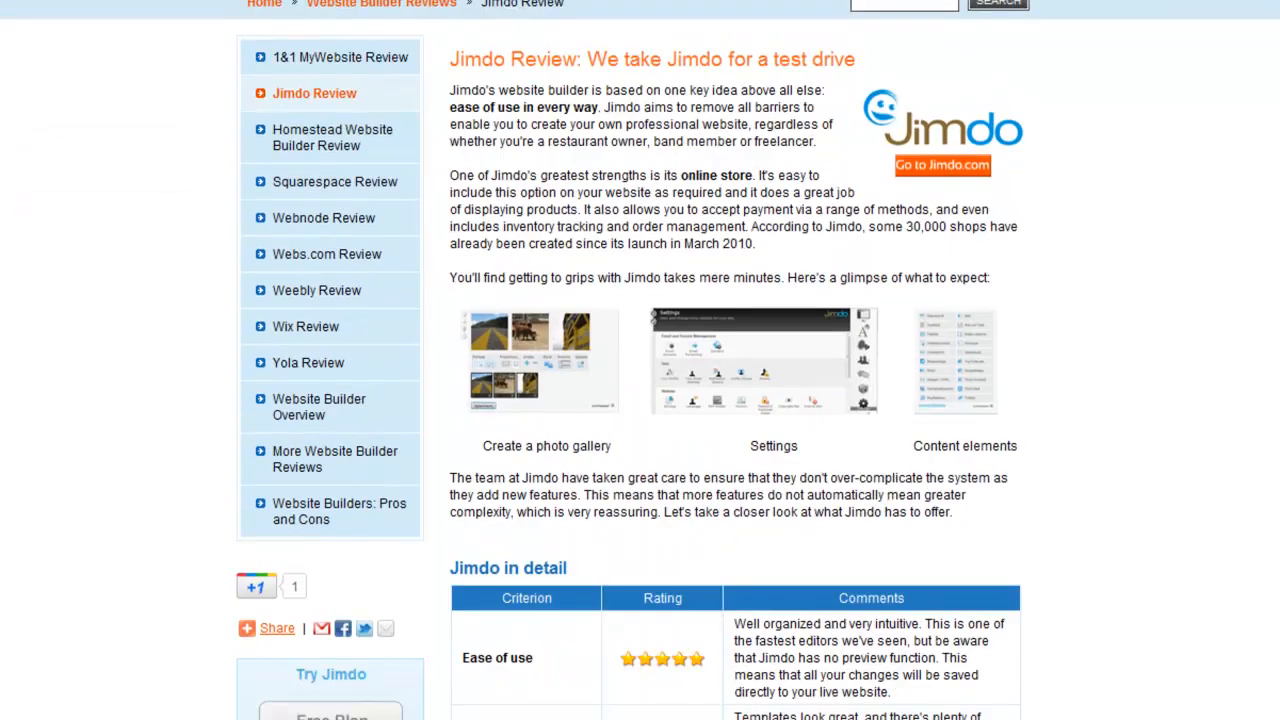
pyautogui.scroll(-3)
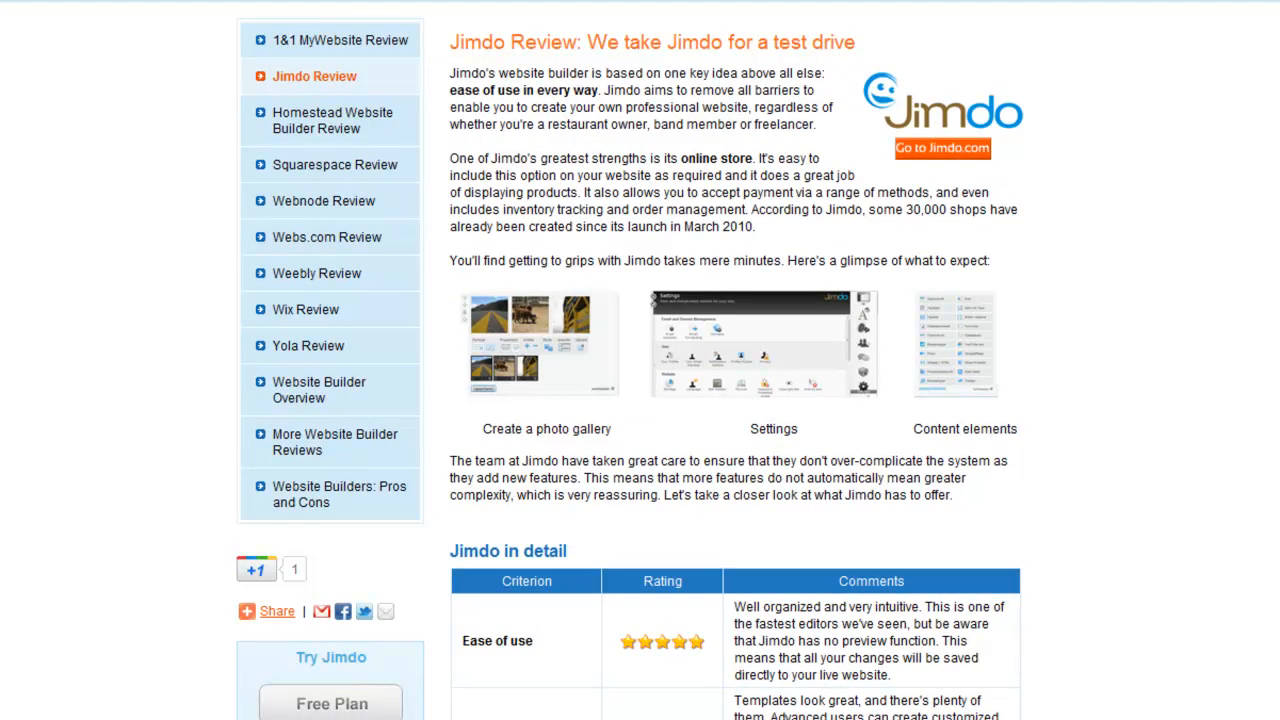
pyautogui.scroll(-3)
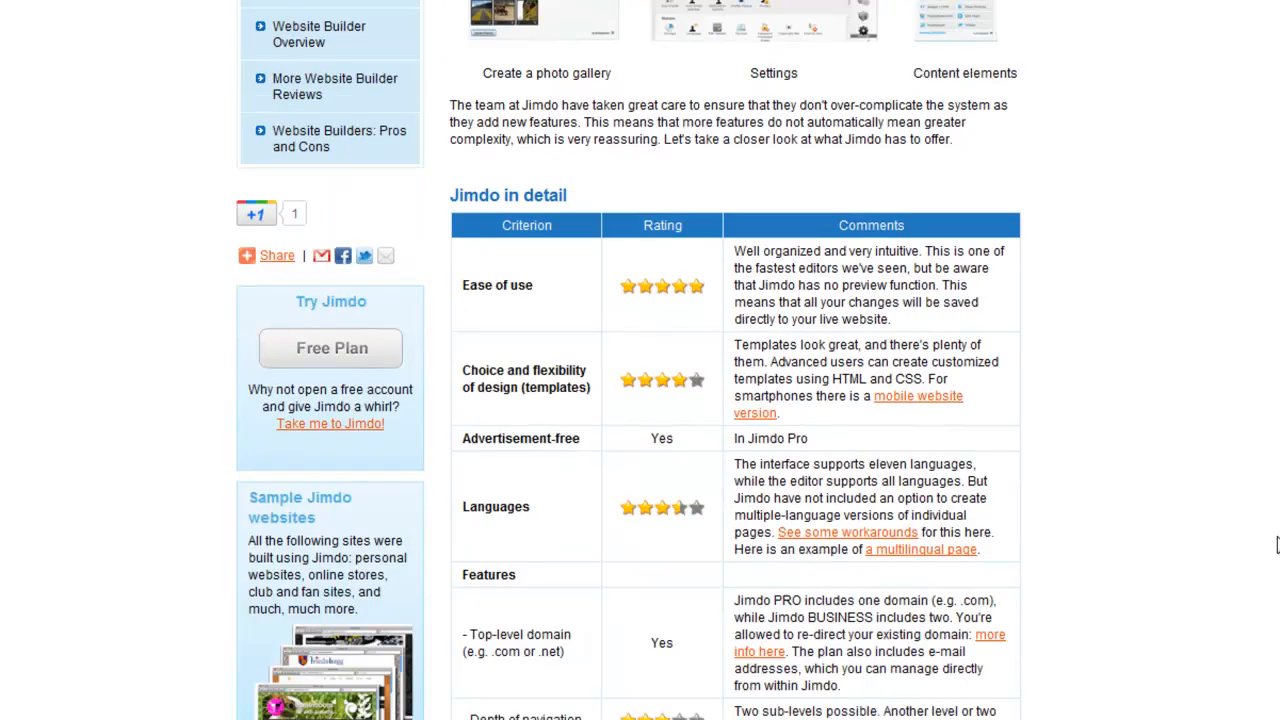
pyautogui.scroll(-3)
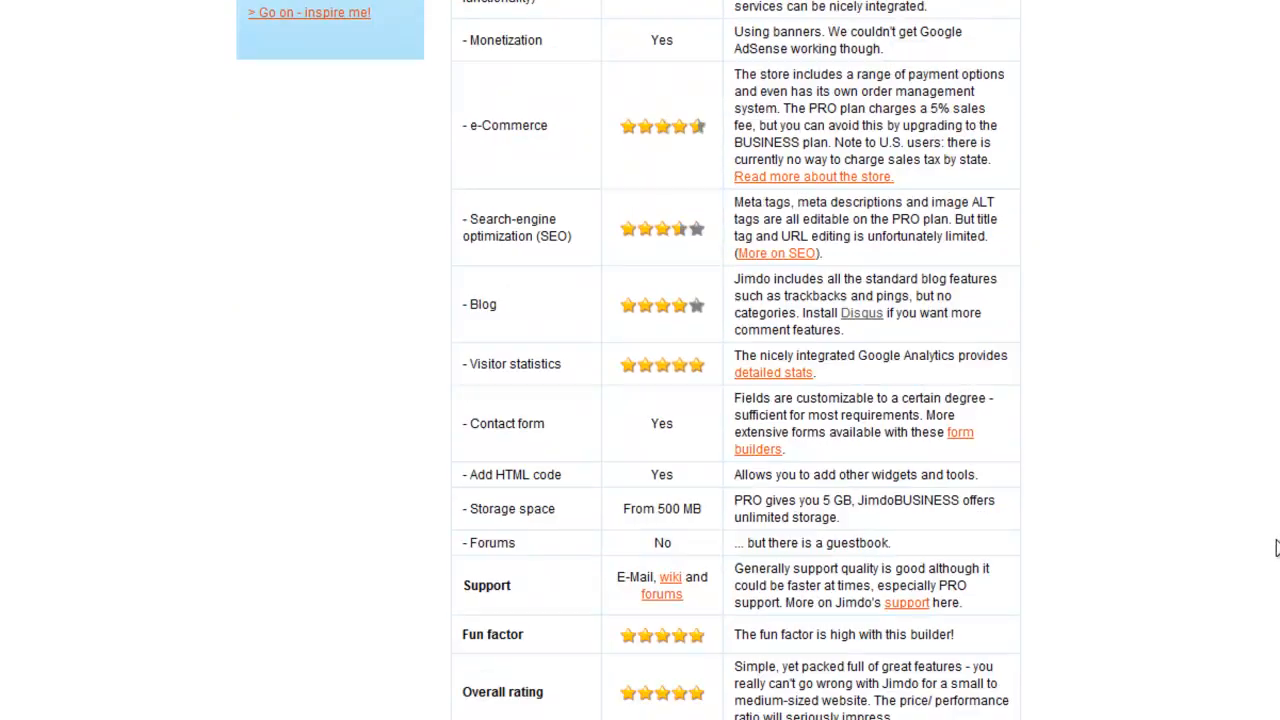
pyautogui.scroll(-3)
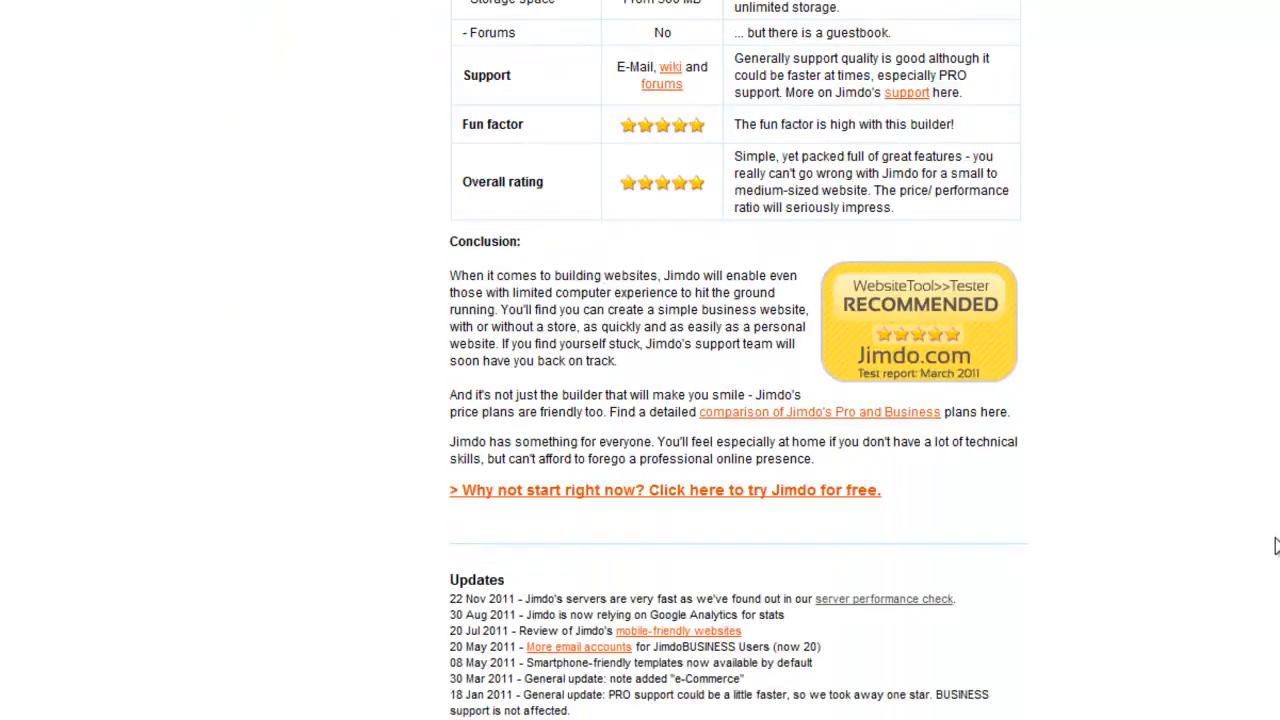